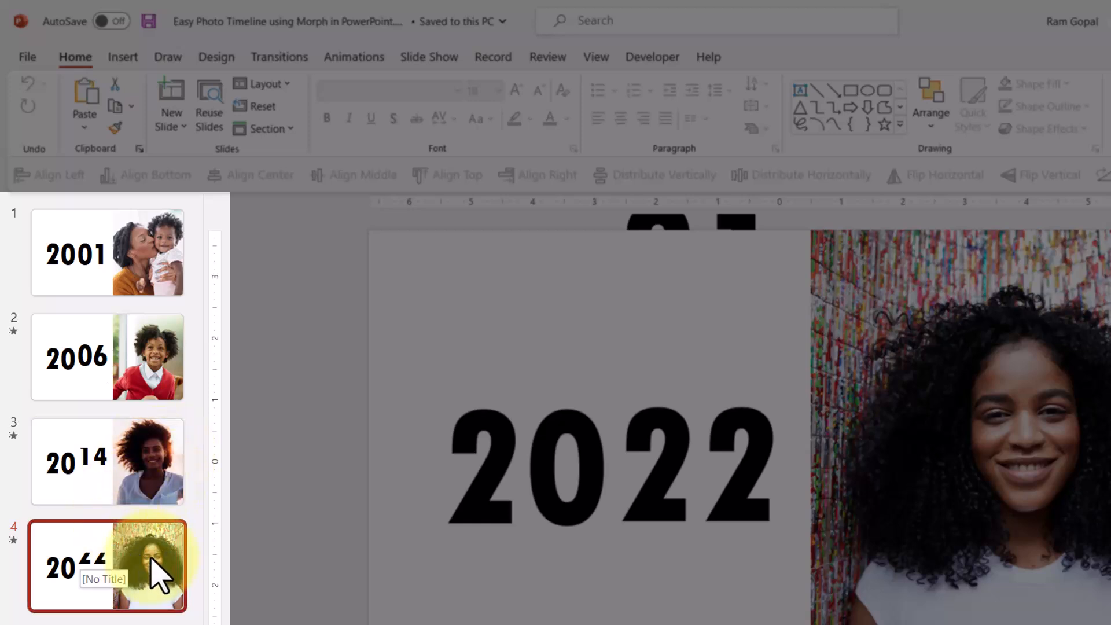
{"action": "mouse_move", "coordinate": [179, 313]}
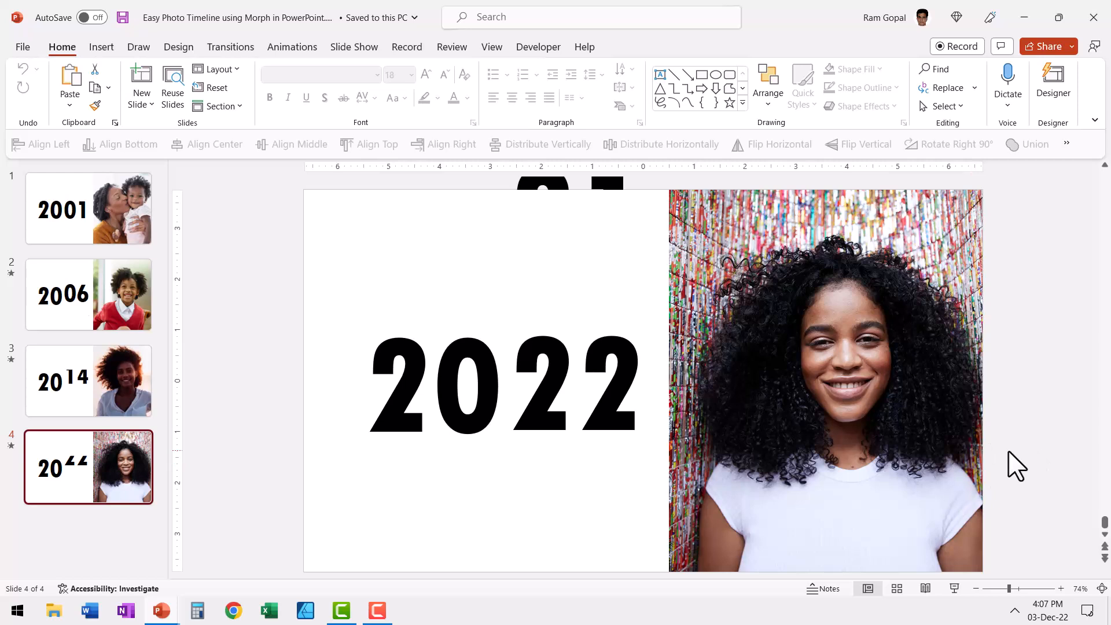
{"action": "mouse_move", "coordinate": [1017, 451]}
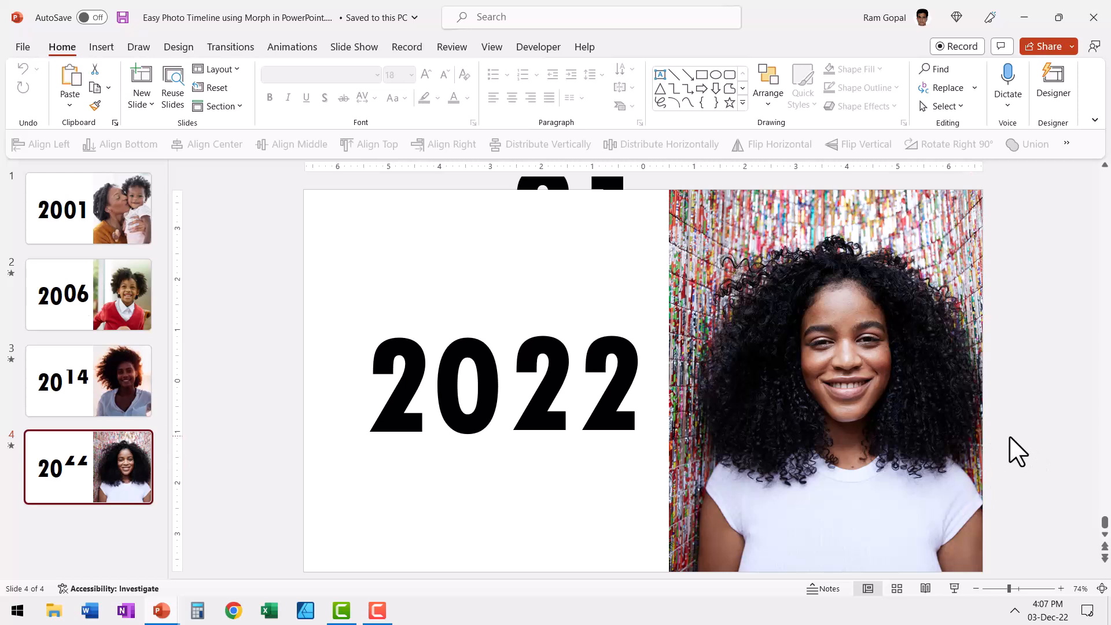
{"action": "mouse_move", "coordinate": [1041, 455]}
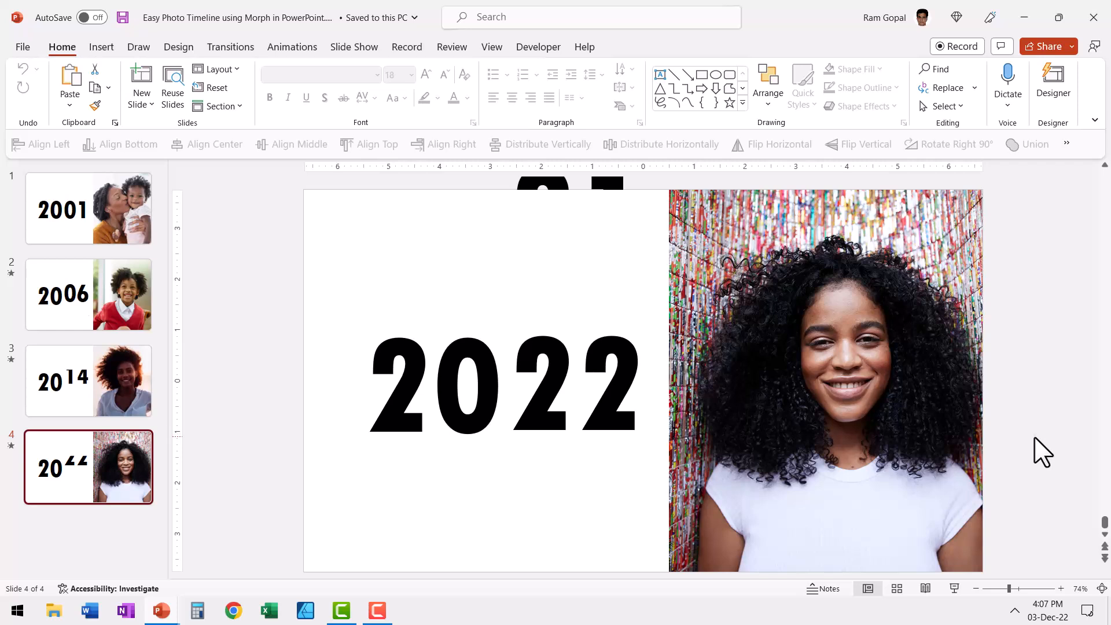
{"action": "mouse_move", "coordinate": [594, 488]}
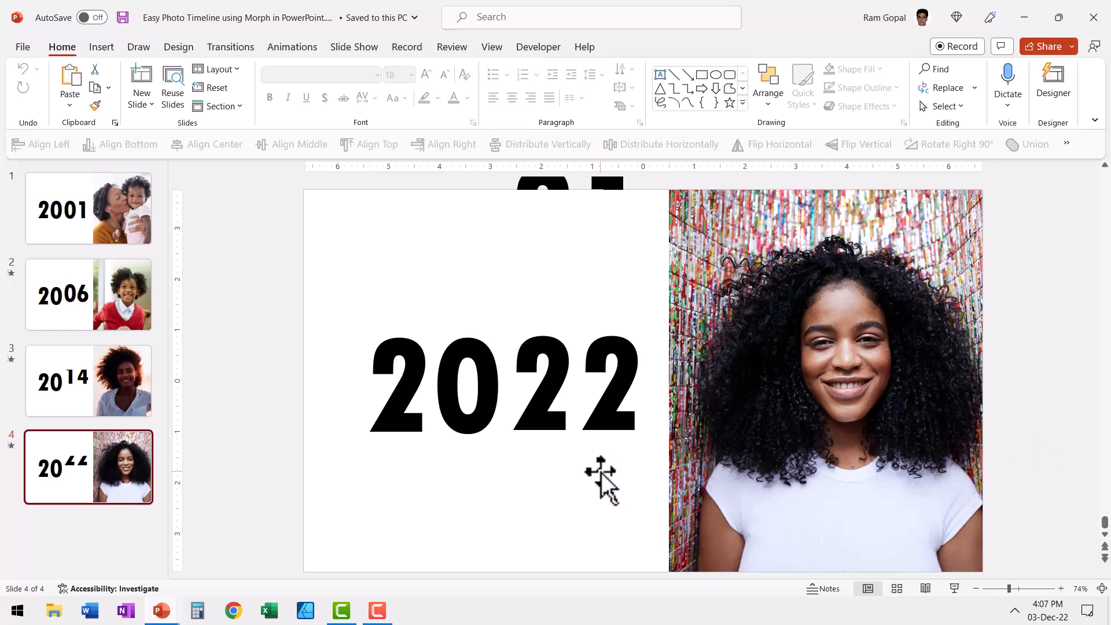
{"action": "mouse_move", "coordinate": [1052, 476]}
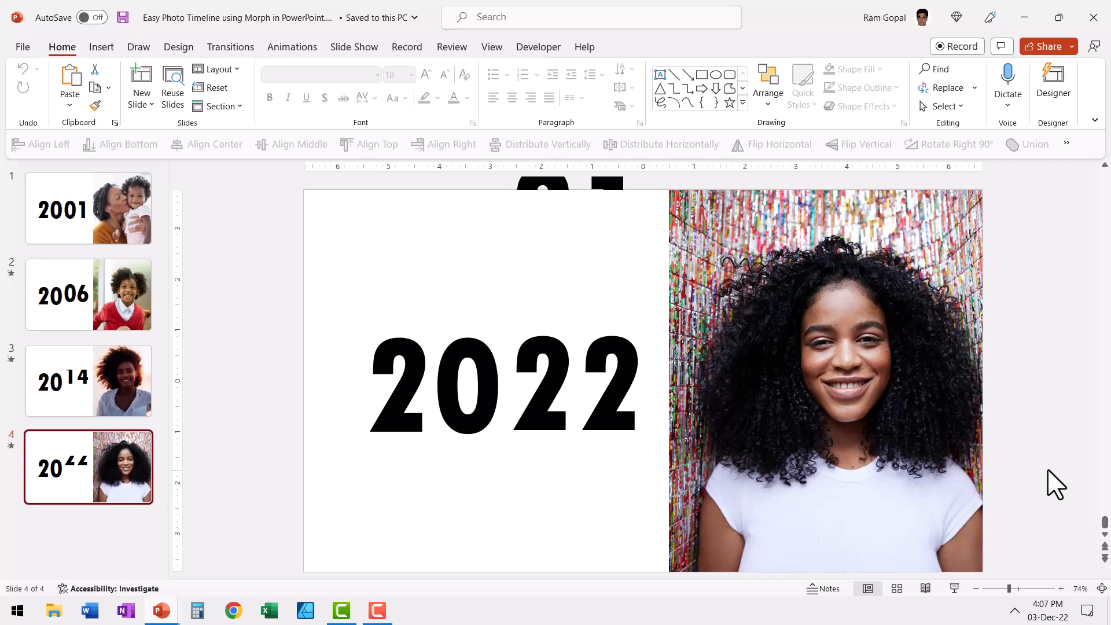
{"action": "mouse_move", "coordinate": [576, 520]}
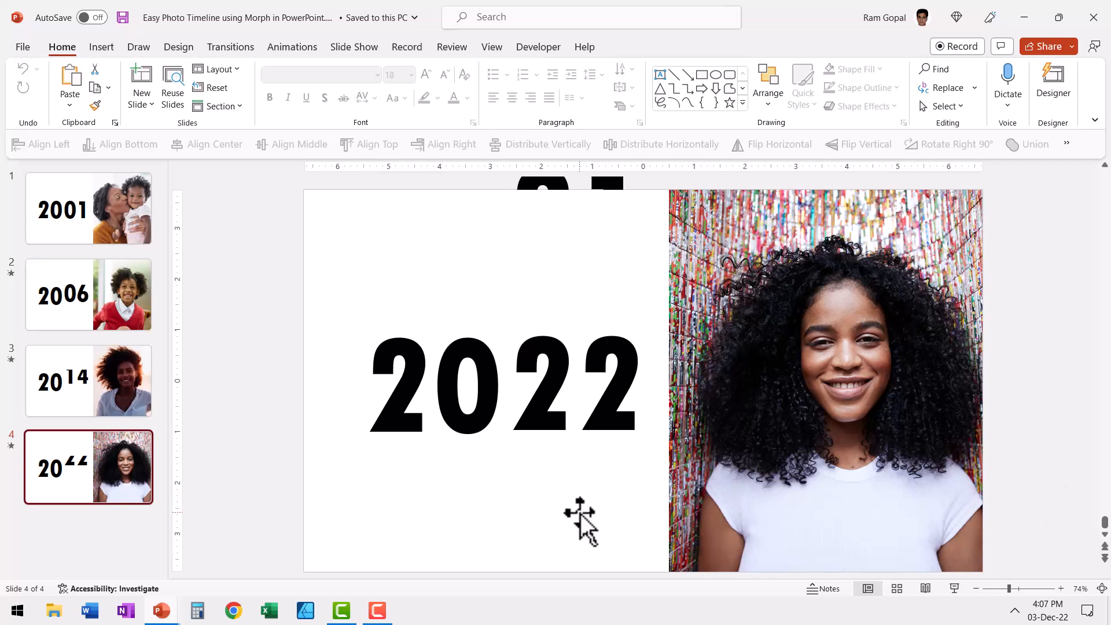
{"action": "mouse_move", "coordinate": [589, 534]}
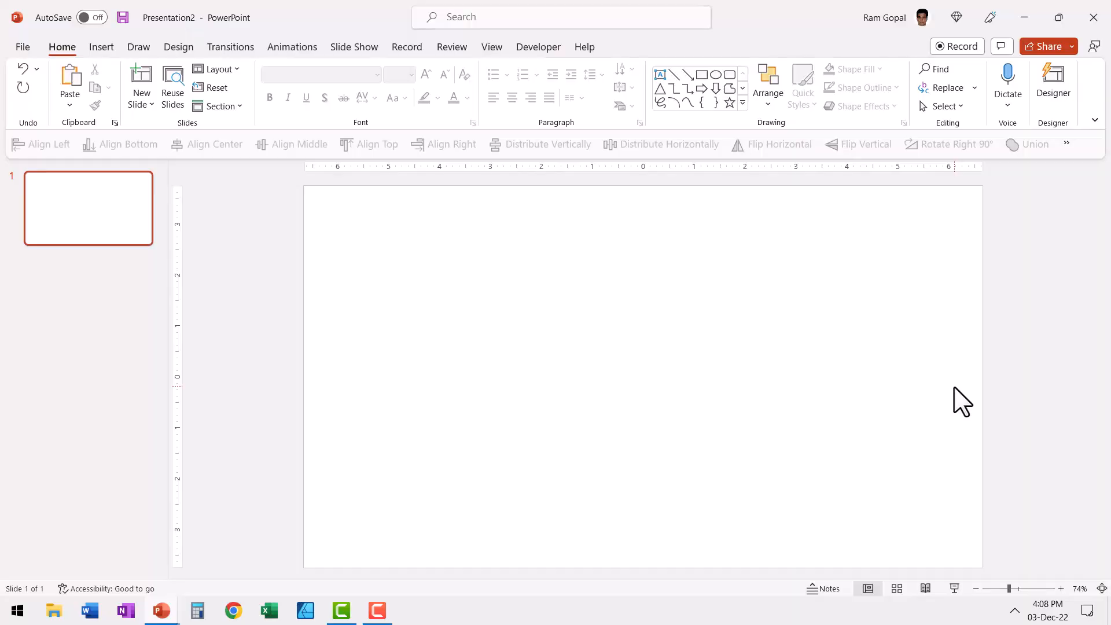
{"action": "mouse_move", "coordinate": [764, 430]}
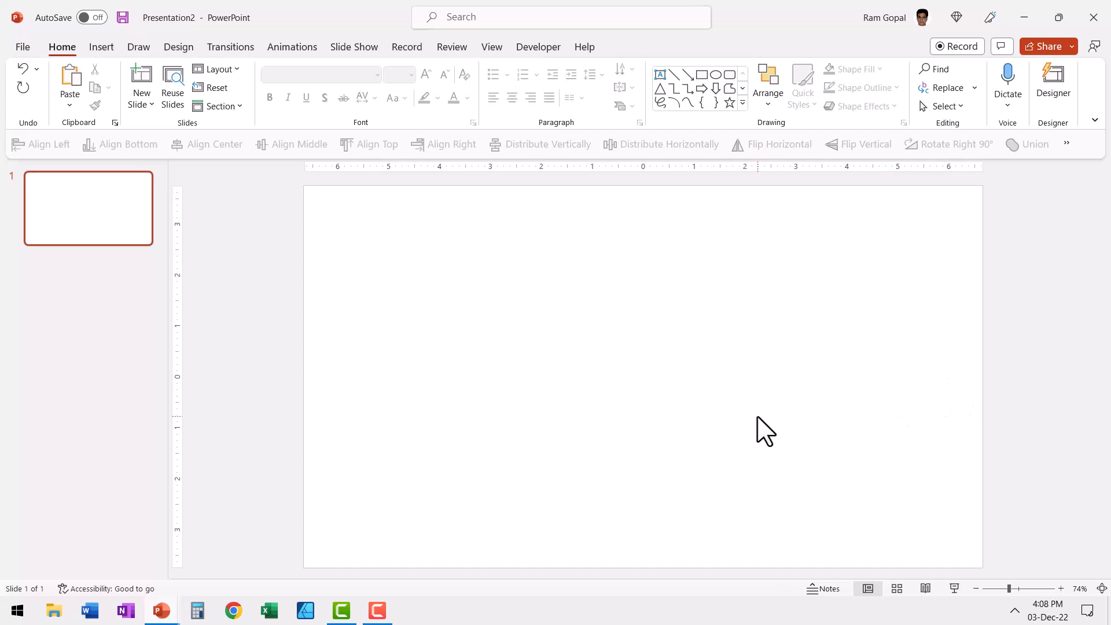
{"action": "mouse_move", "coordinate": [779, 422]}
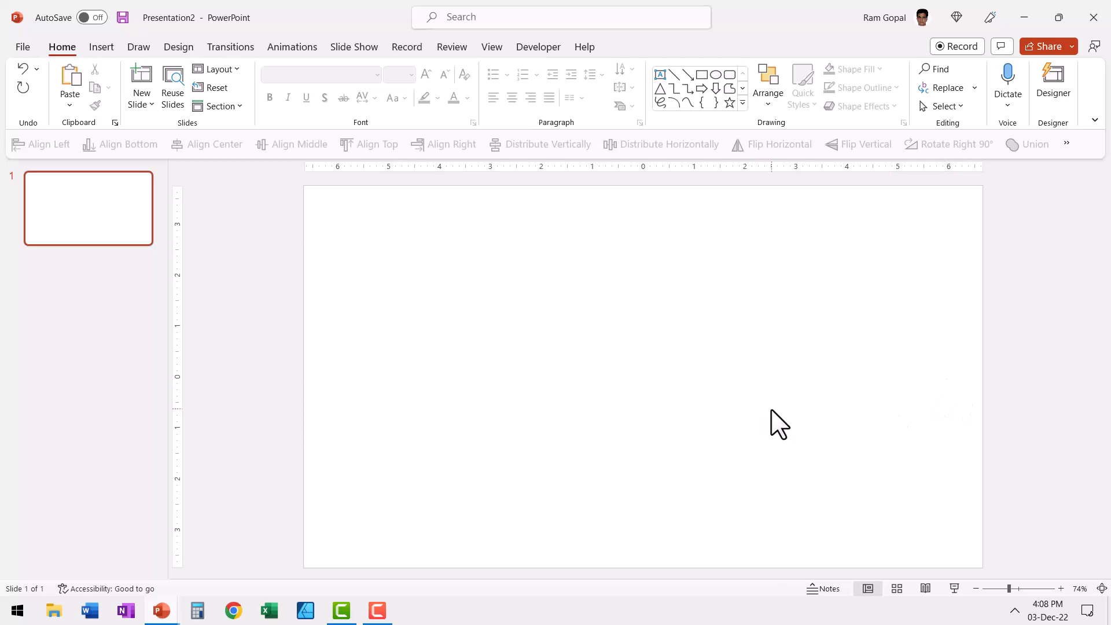
{"action": "mouse_move", "coordinate": [682, 193]}
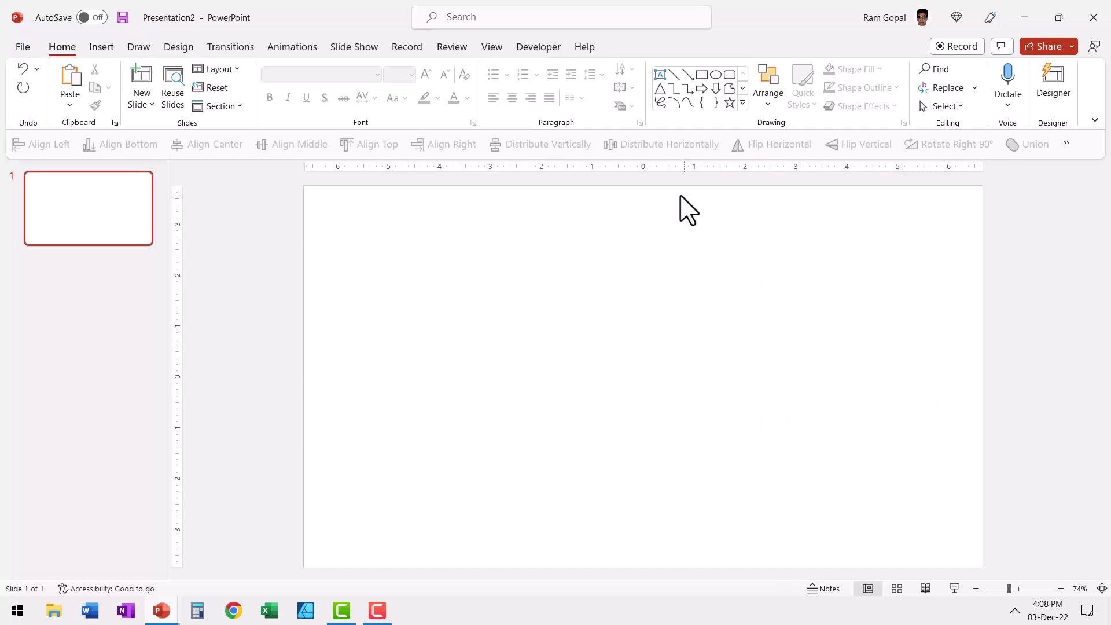
{"action": "mouse_move", "coordinate": [825, 588]}
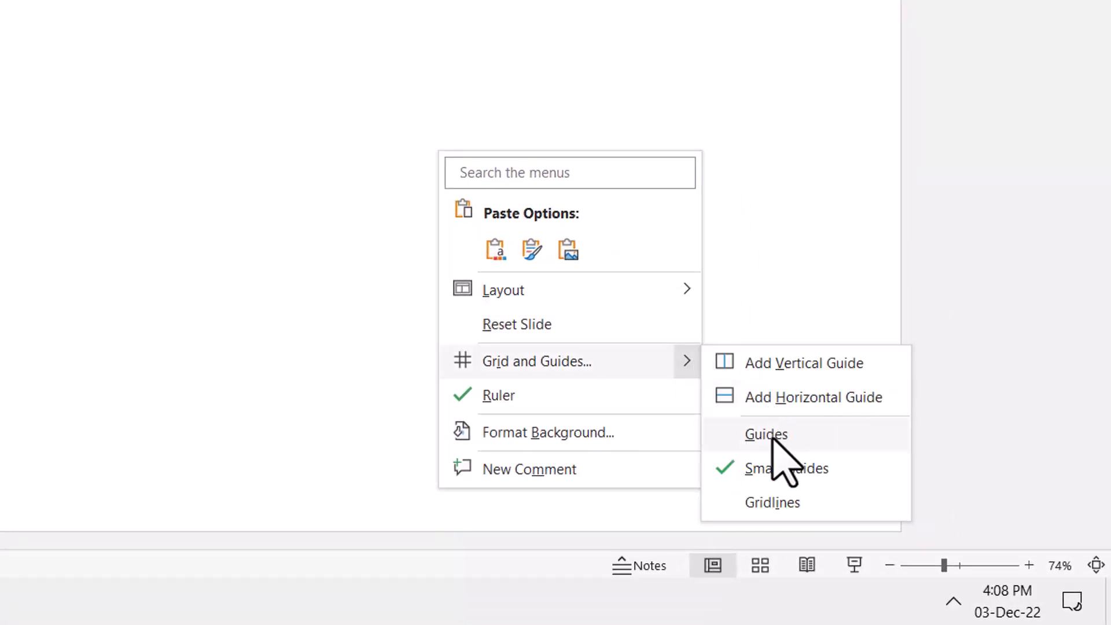
Turn on slide drawing guides and move the vertical guide slightly right of centre.
{"action": "left_click", "coordinate": [766, 434]}
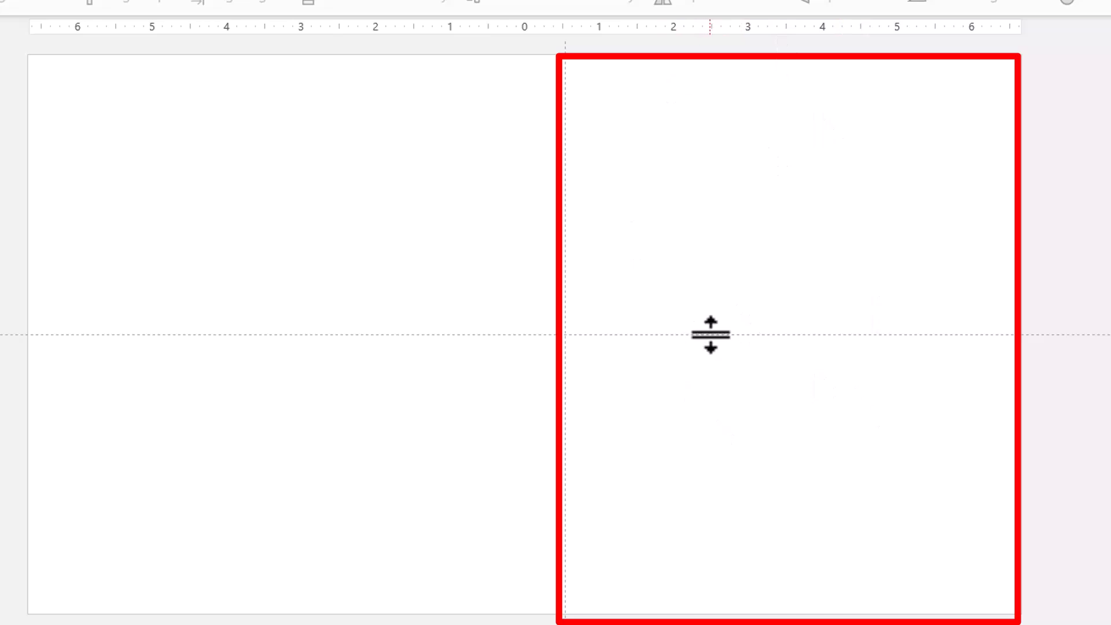
Paste the mother-kissing-baby photo so it fills the right half, aligned to the guide.
{"action": "right_click", "coordinate": [710, 335]}
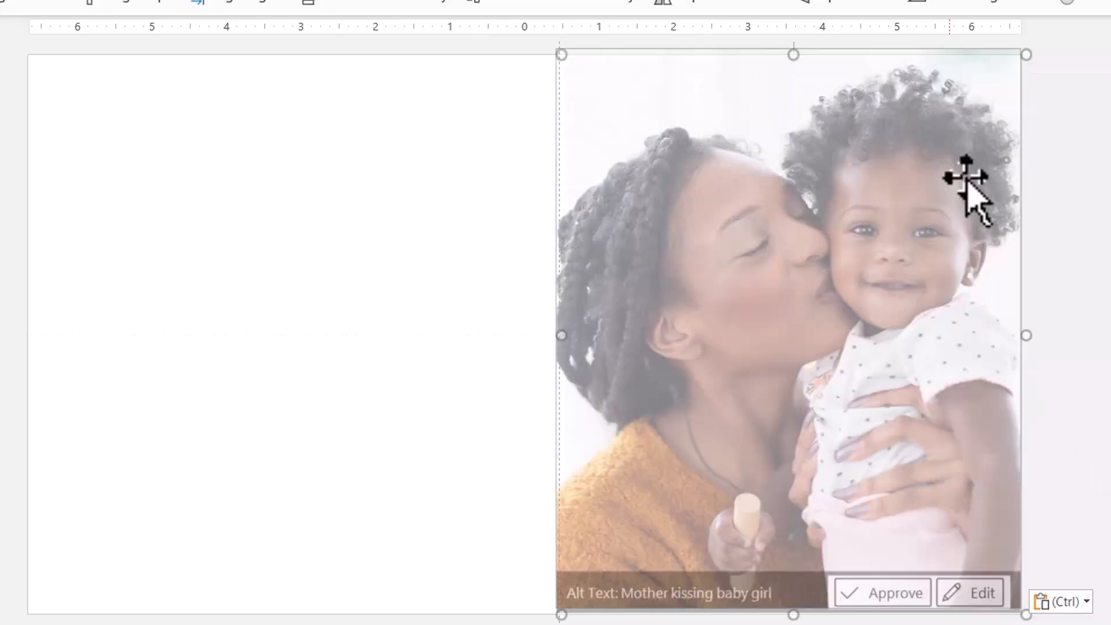
{"action": "left_click", "coordinate": [882, 608]}
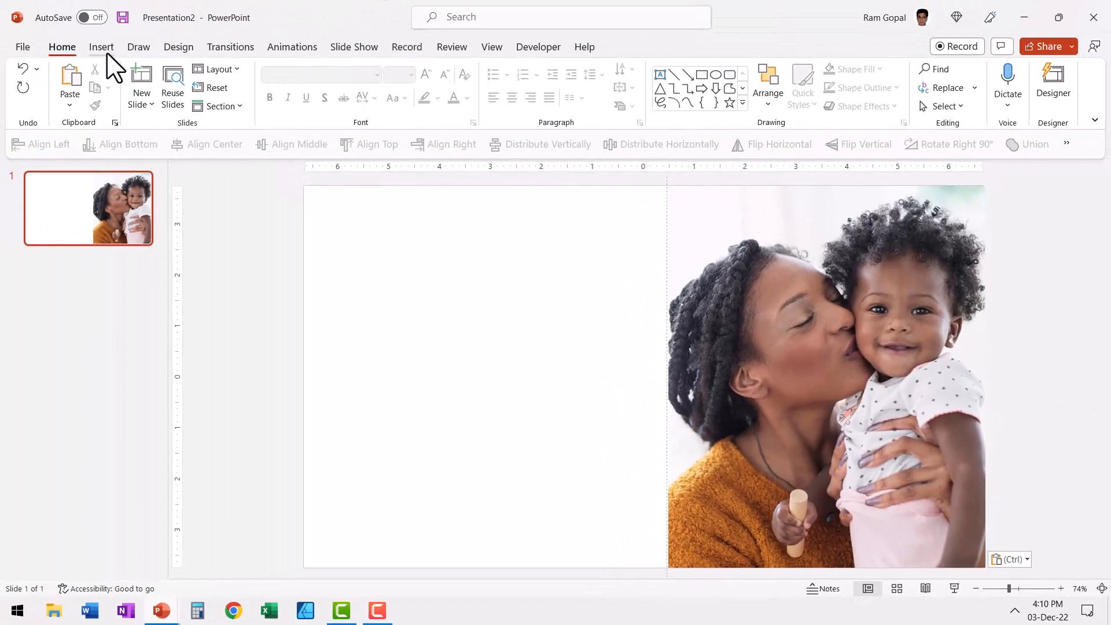
{"action": "left_click", "coordinate": [101, 47]}
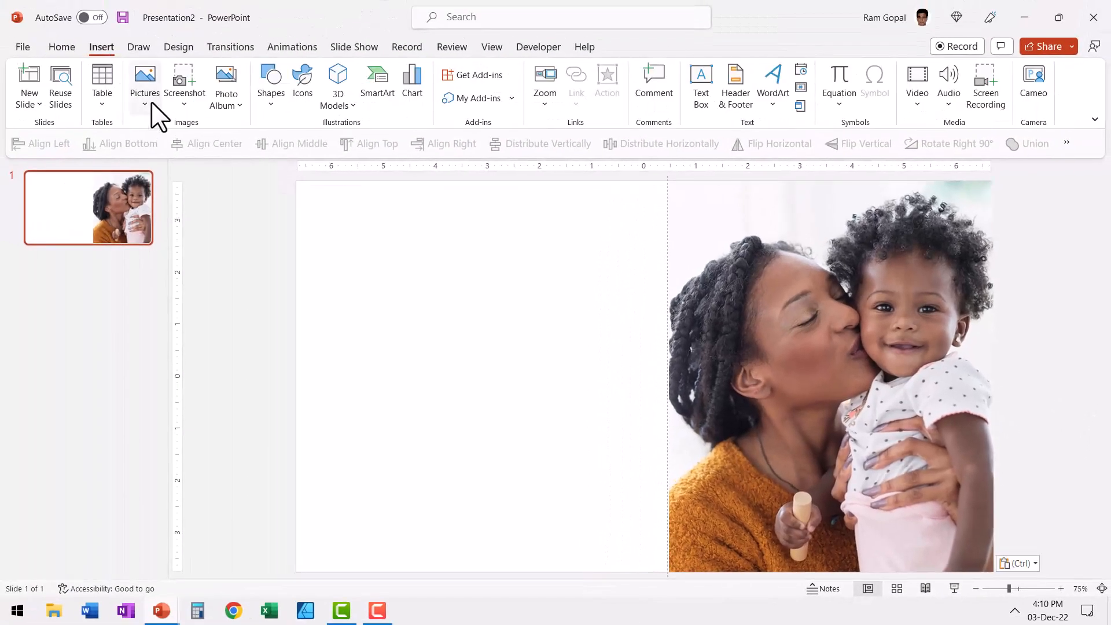
{"action": "left_click", "coordinate": [144, 79]}
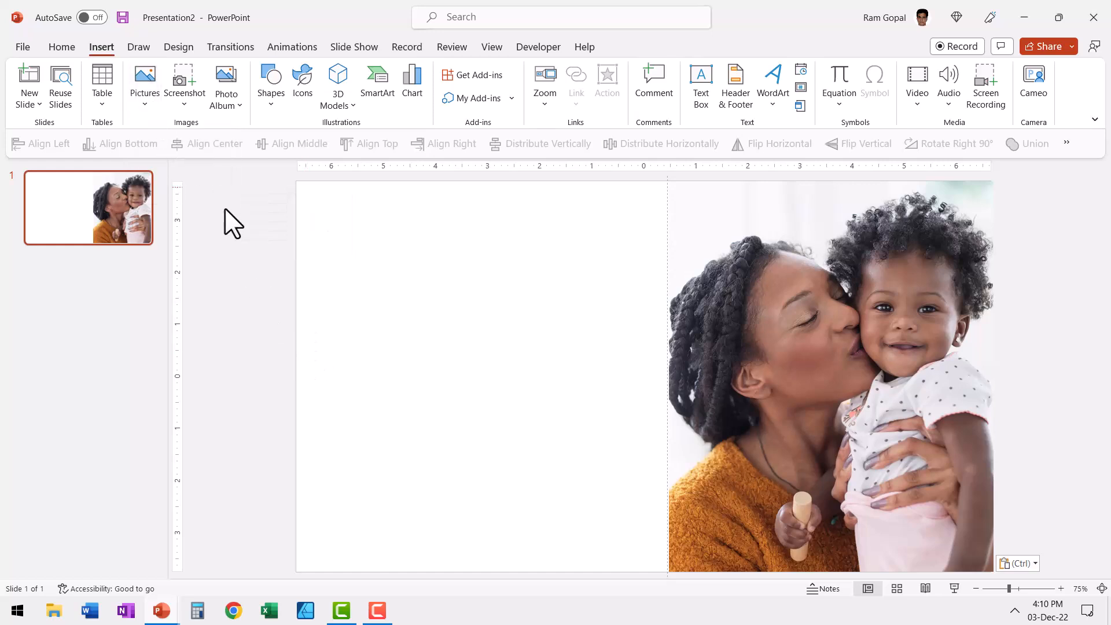
{"action": "mouse_move", "coordinate": [383, 370]}
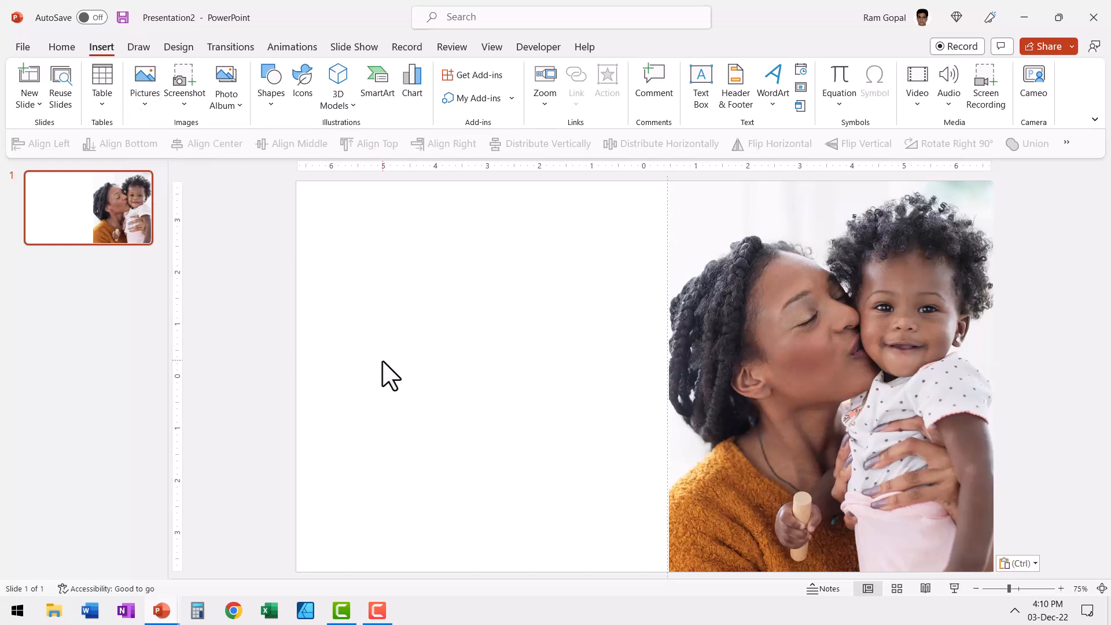
{"action": "mouse_move", "coordinate": [1032, 408]}
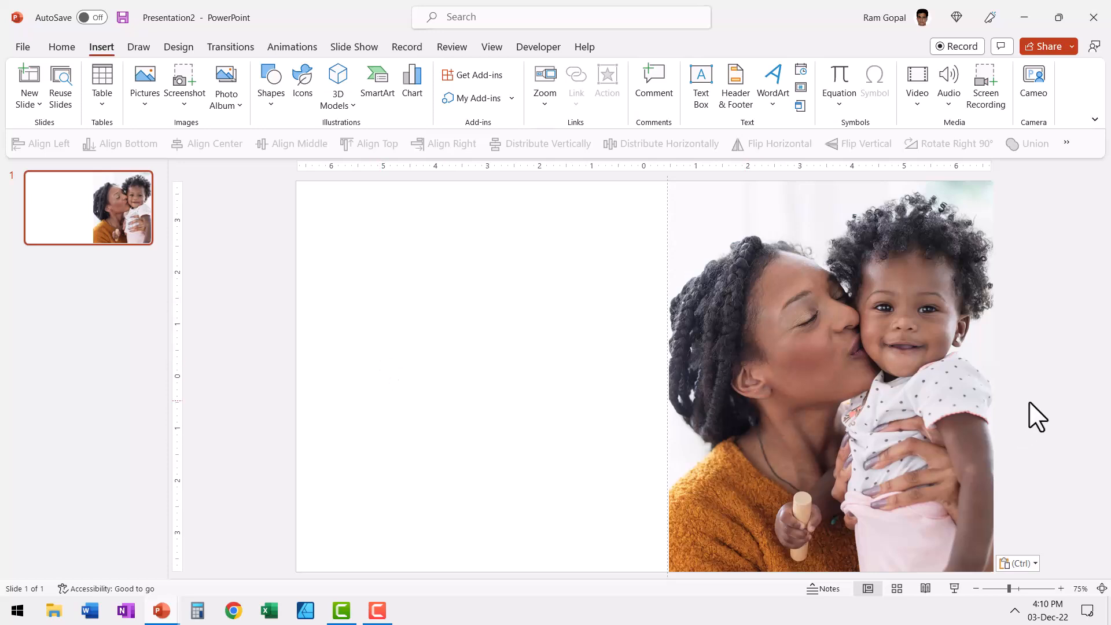
{"action": "mouse_move", "coordinate": [594, 385]}
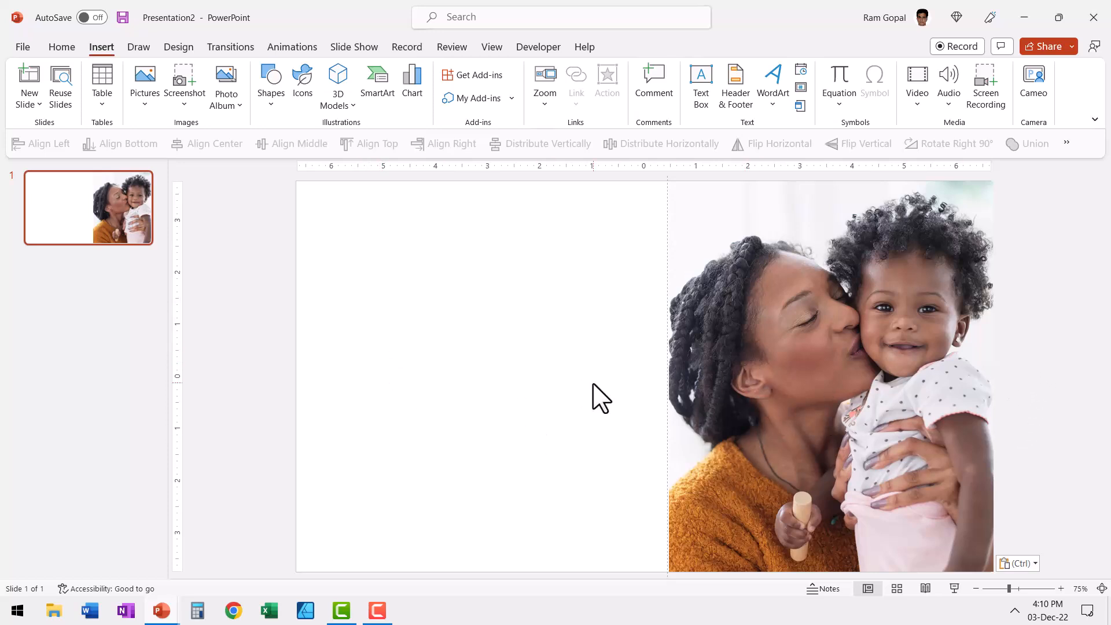
{"action": "mouse_move", "coordinate": [541, 312]}
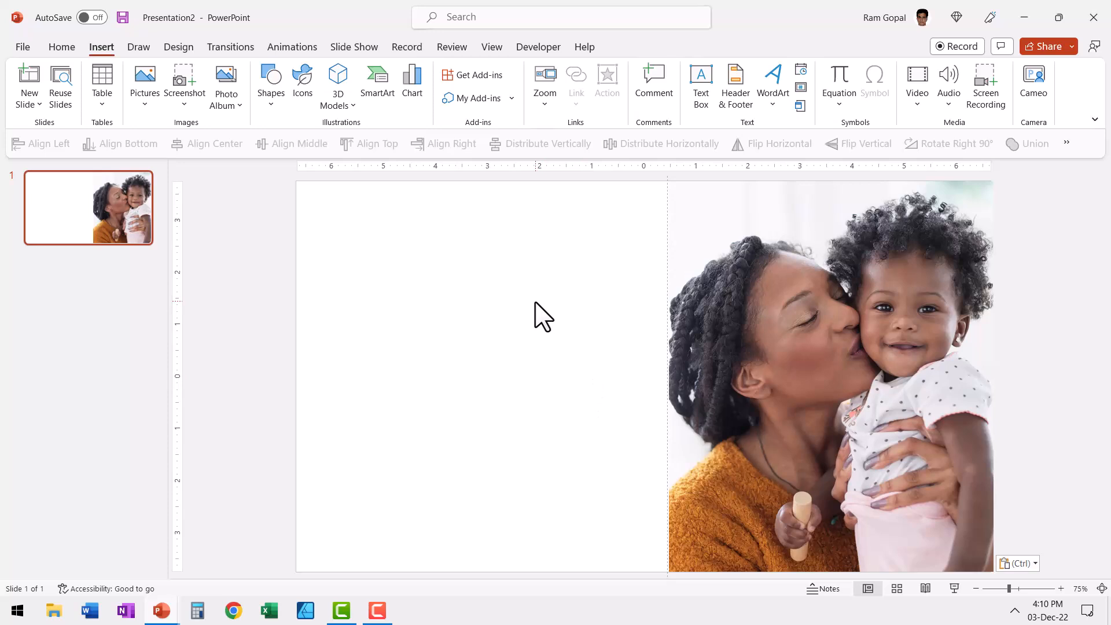
{"action": "mouse_move", "coordinate": [548, 434]}
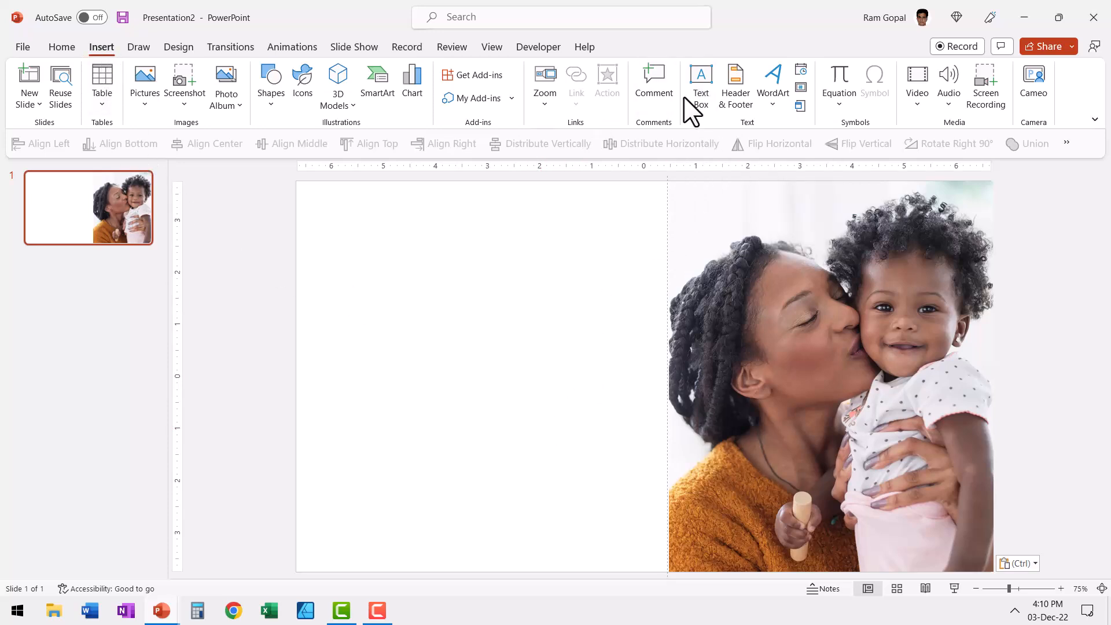
{"action": "left_click", "coordinate": [62, 47]}
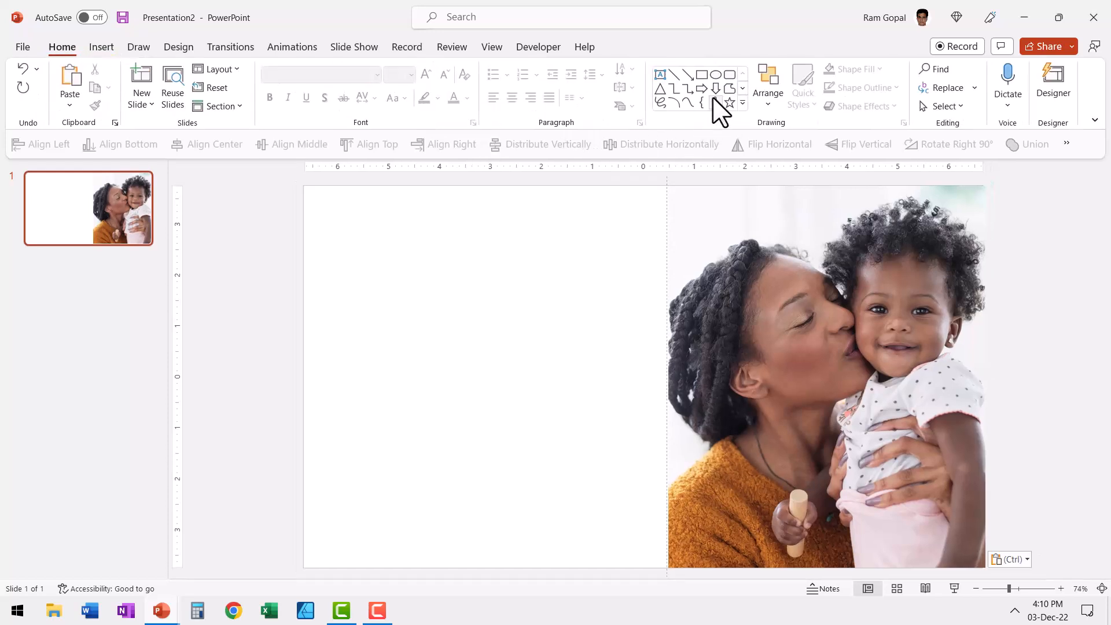
{"action": "mouse_move", "coordinate": [660, 74]}
{"action": "type", "text": "20"}
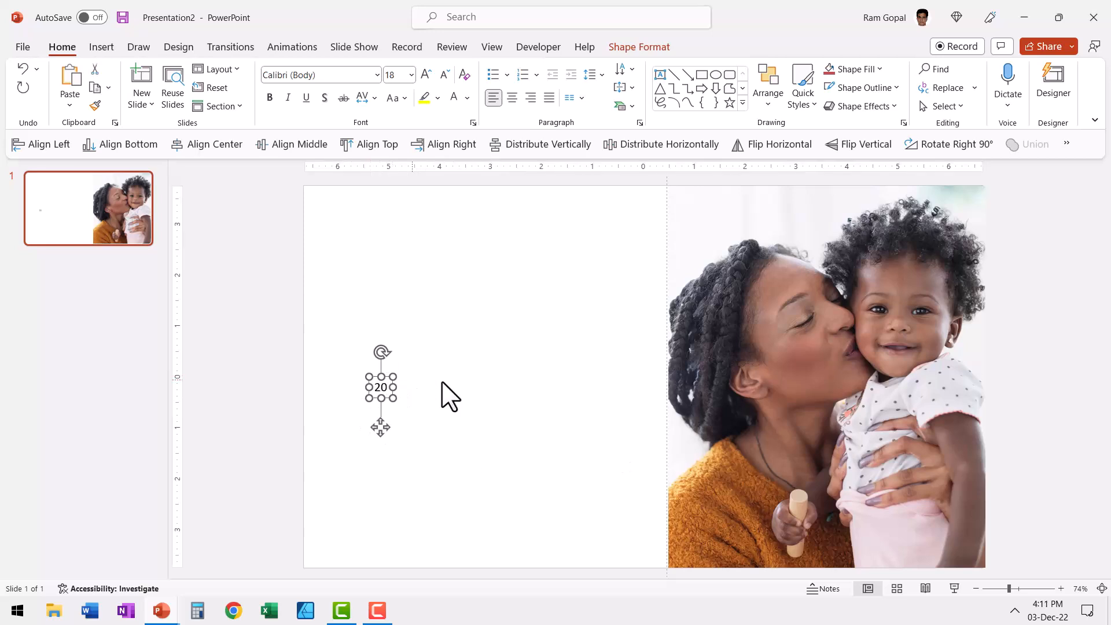
Add a '20' text box in Tw Cen MT Condensed Extra Bold, 166 pt, left of the photo.
{"action": "left_click", "coordinate": [376, 75]}
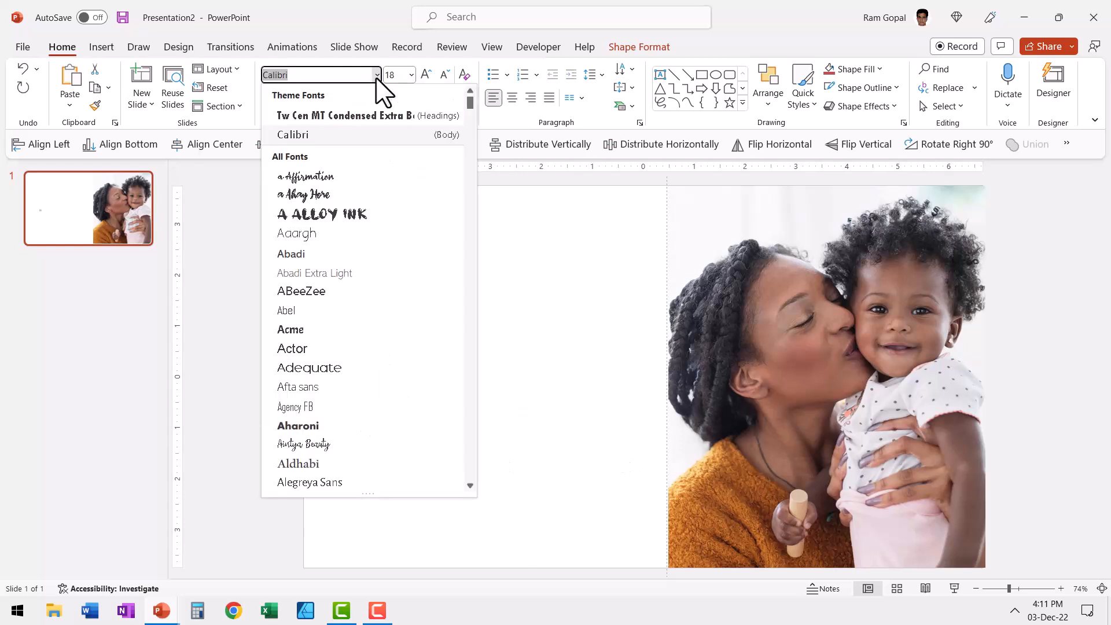
{"action": "mouse_move", "coordinate": [364, 116]}
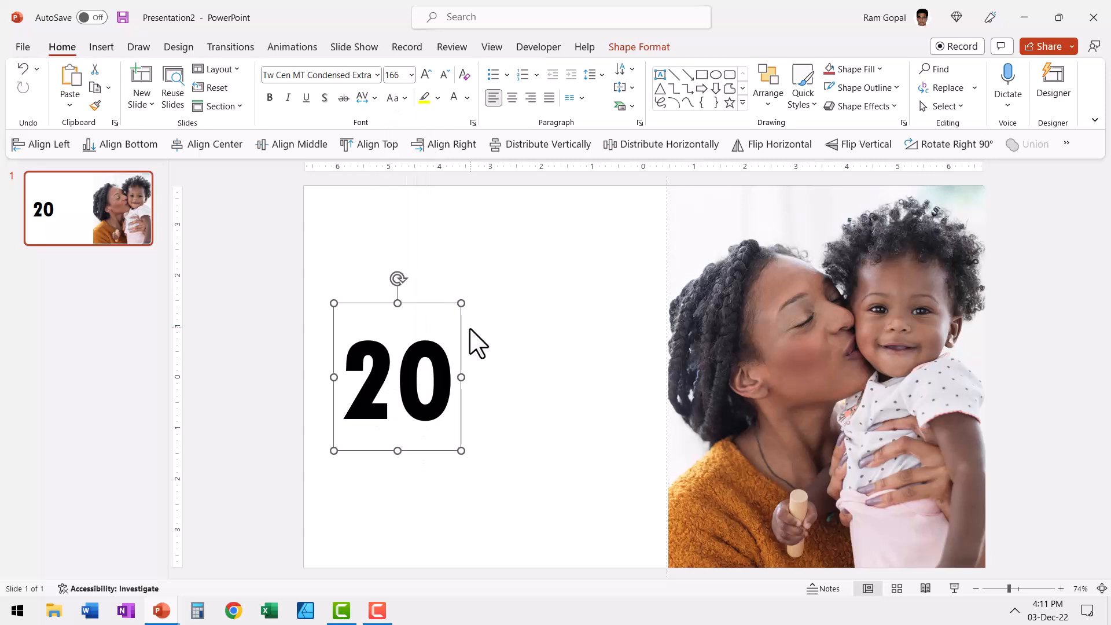
{"action": "mouse_move", "coordinate": [457, 323]}
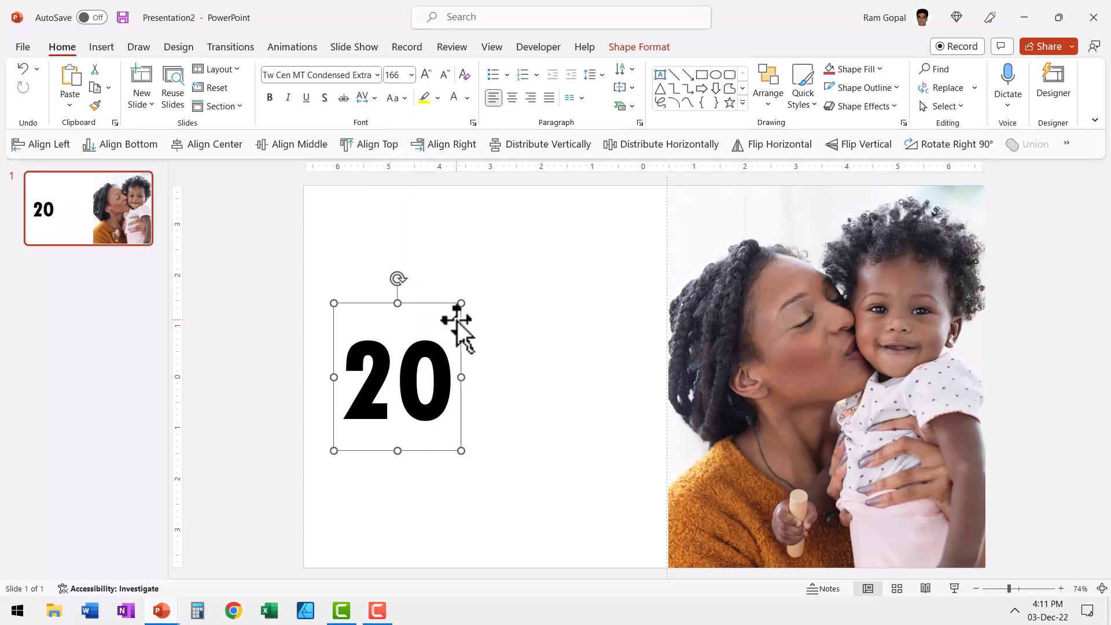
Duplicate the 20 box beside itself and type stacked digits 01, 02, 03… to read 2001.
{"action": "left_click_drag", "start_coordinate": [461, 306], "coordinate": [475, 310]}
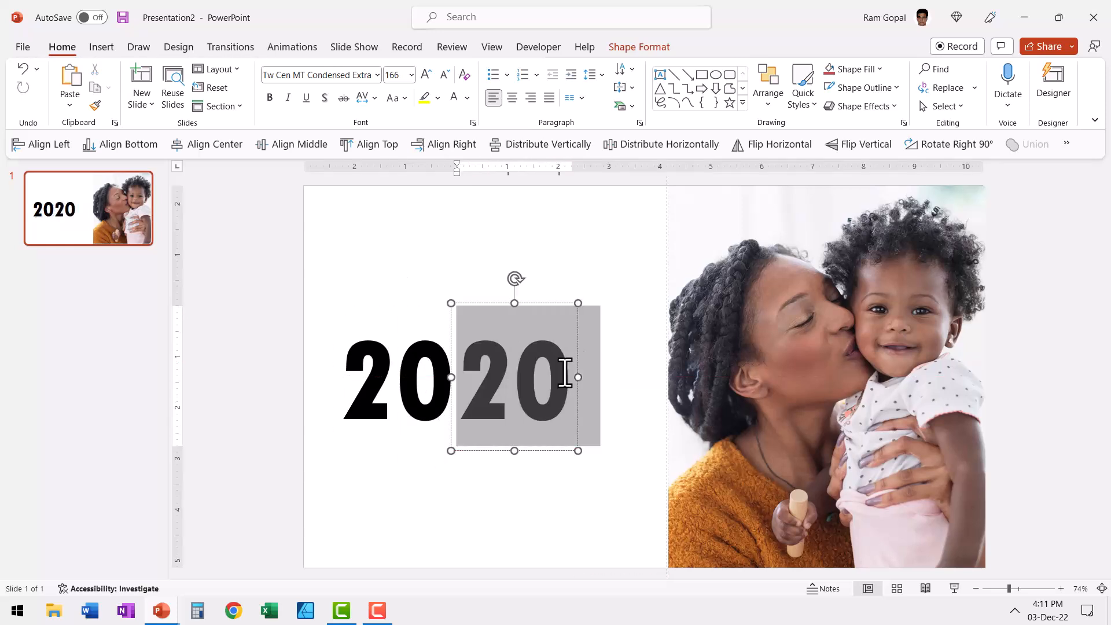
{"action": "type", "text": "01"}
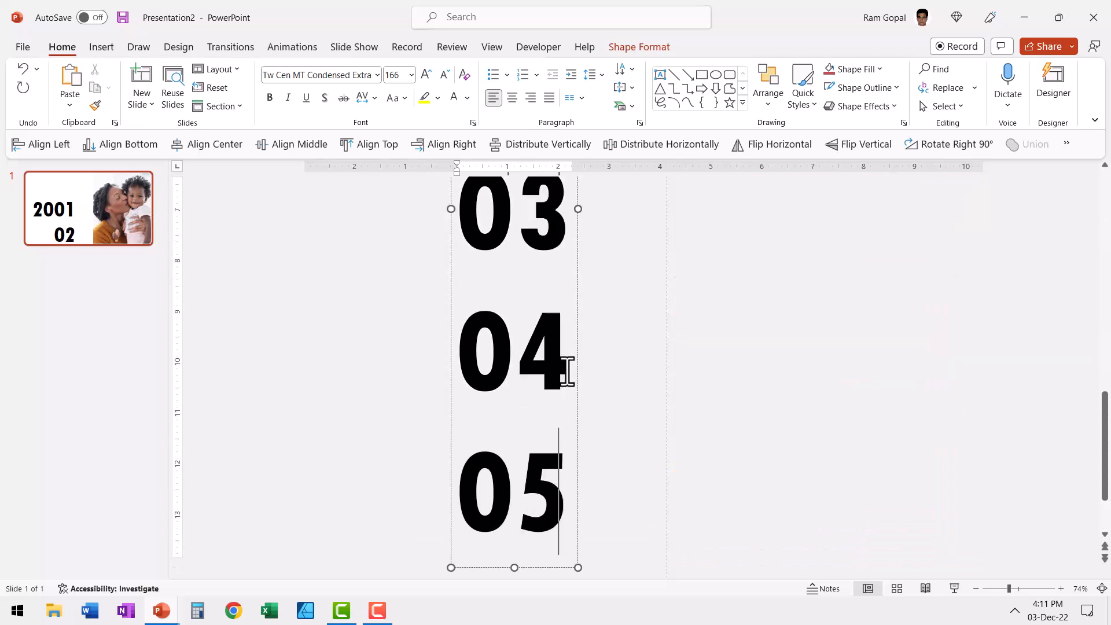
{"action": "scroll", "scroll_direction": "down", "scroll_amount": 3}
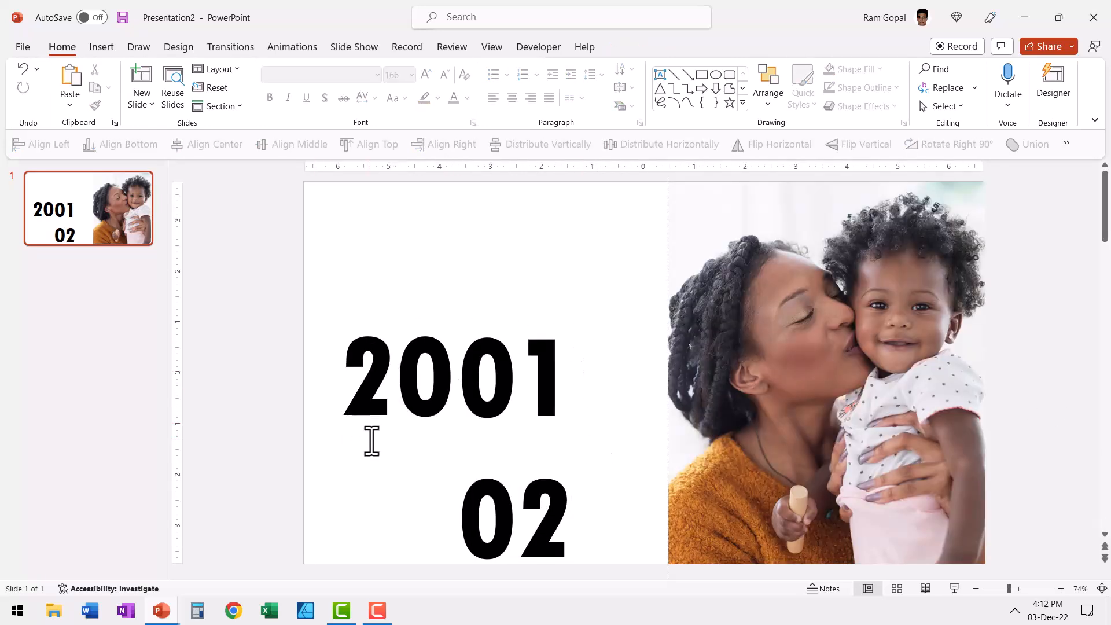
{"action": "mouse_move", "coordinate": [708, 86]}
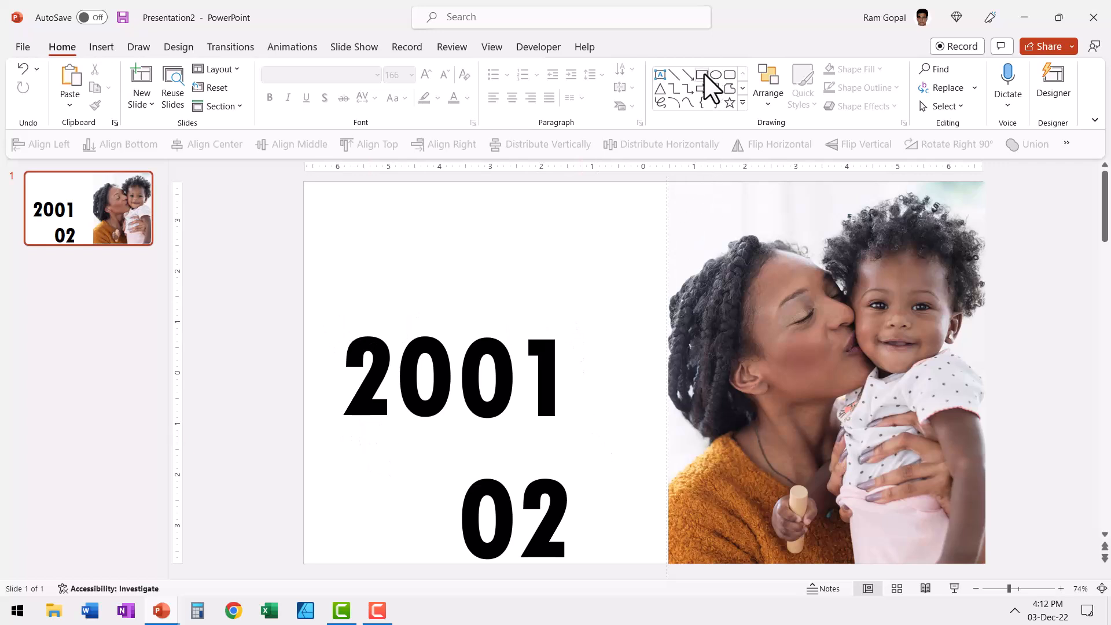
Draw a blue rectangle across the 2001 row and send it to the back.
{"action": "left_click", "coordinate": [702, 74]}
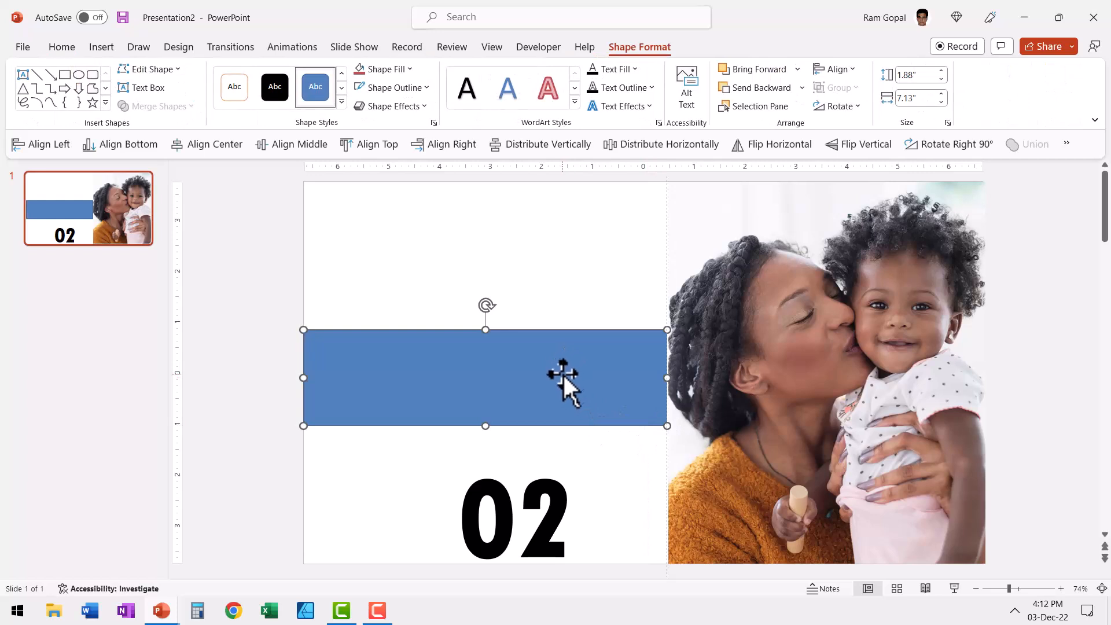
{"action": "right_click", "coordinate": [560, 383]}
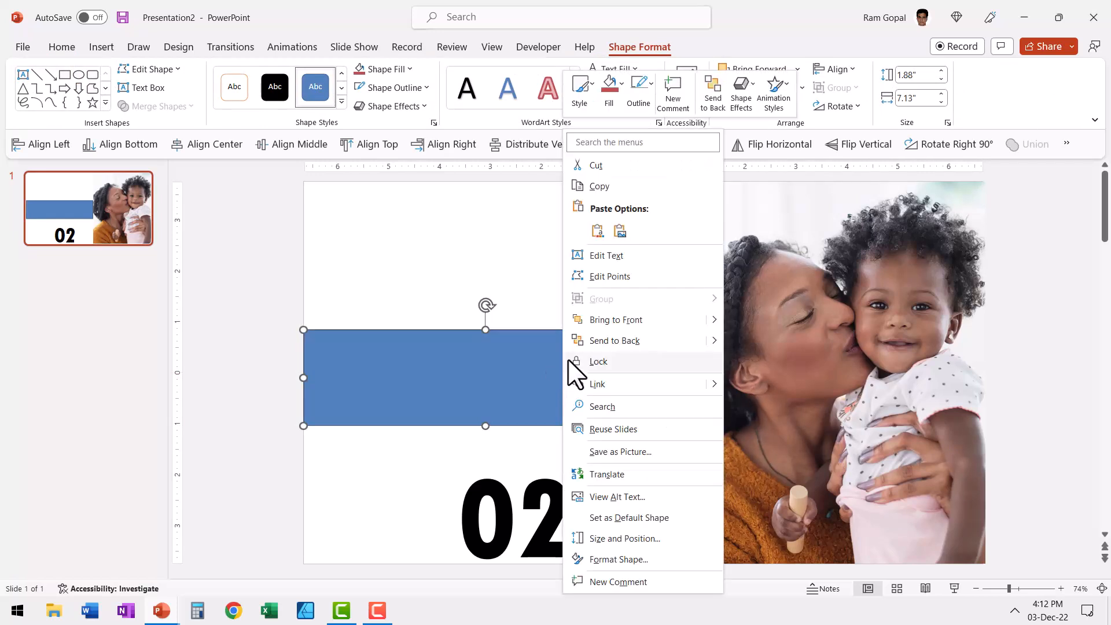
{"action": "type", "text": "2001"}
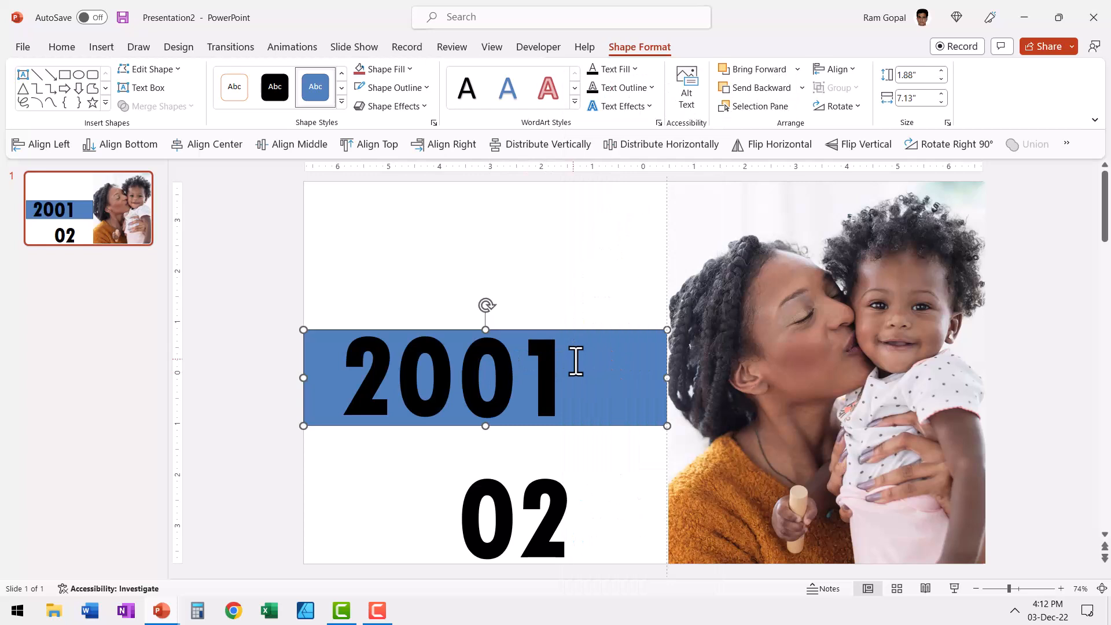
{"action": "mouse_move", "coordinate": [548, 342]}
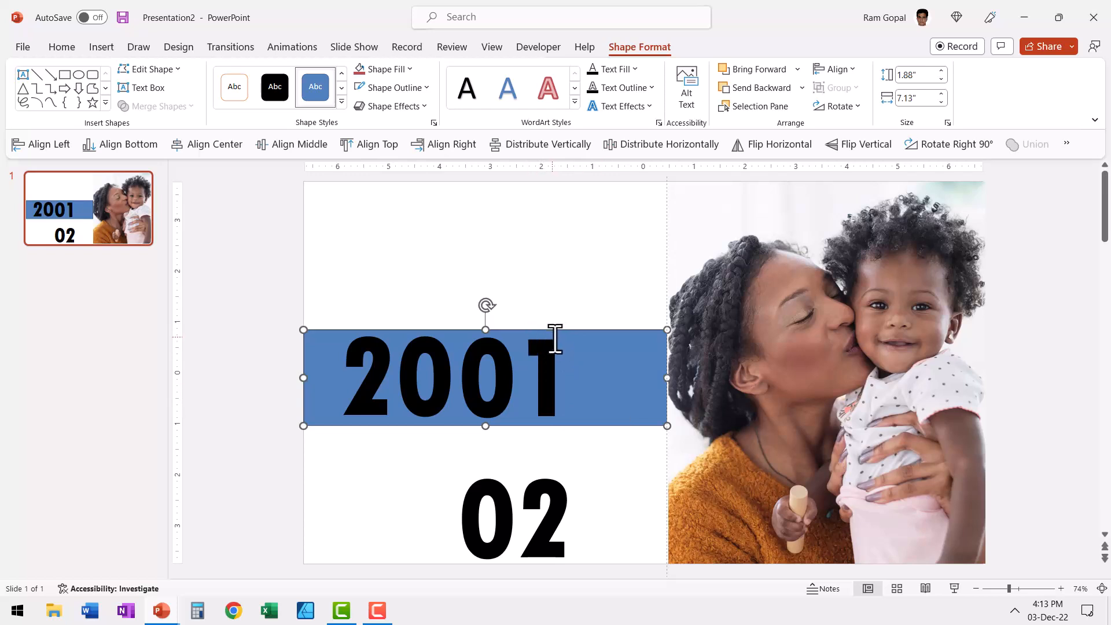
{"action": "mouse_move", "coordinate": [549, 477]}
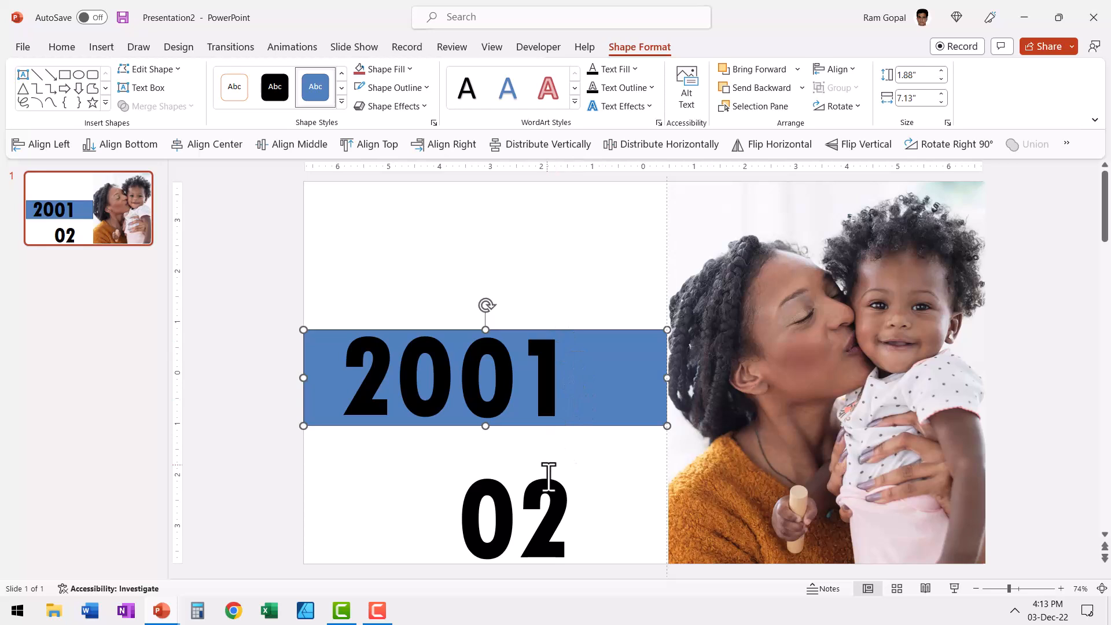
{"action": "mouse_move", "coordinate": [568, 509]}
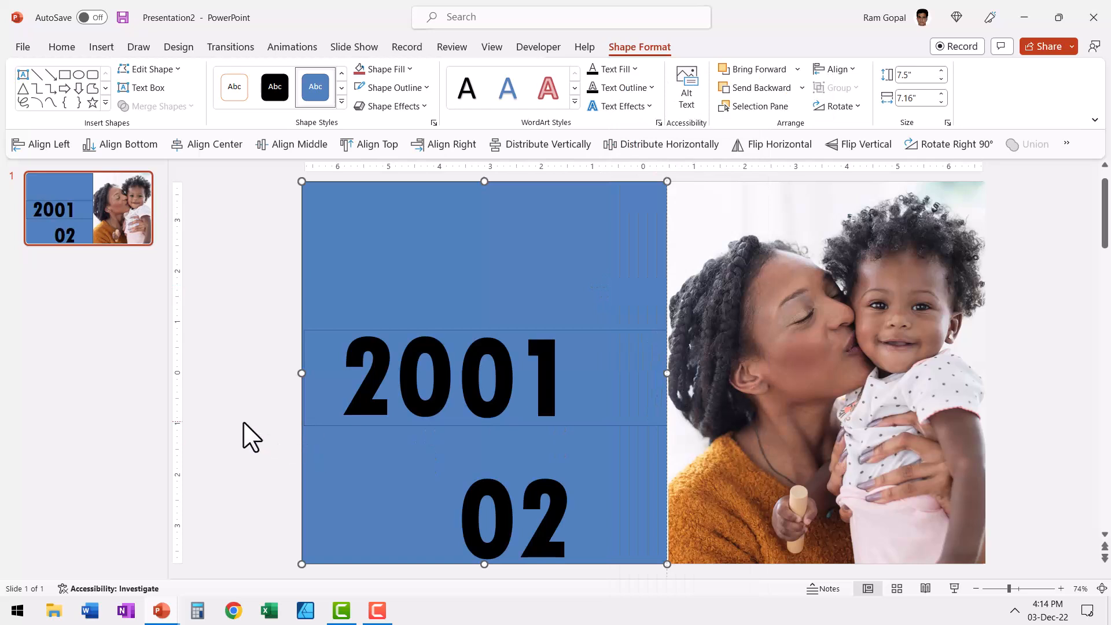
{"action": "mouse_move", "coordinate": [496, 226]}
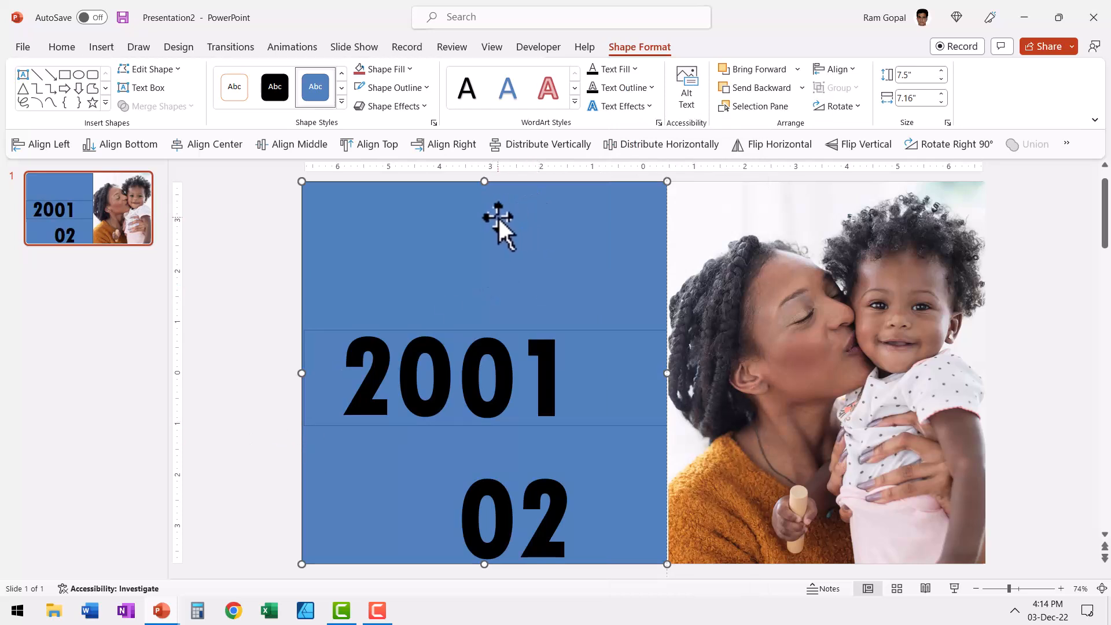
{"action": "mouse_move", "coordinate": [600, 380]}
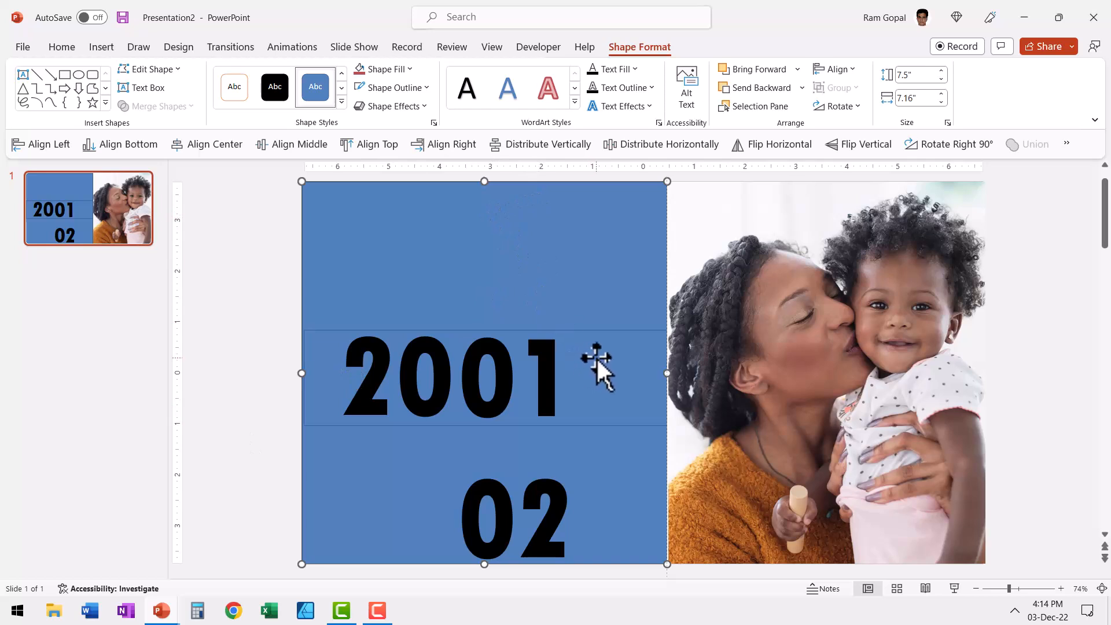
Subtract the strip from the large rectangle to cut a window, then fill the frame white.
{"action": "left_click", "coordinate": [592, 375]}
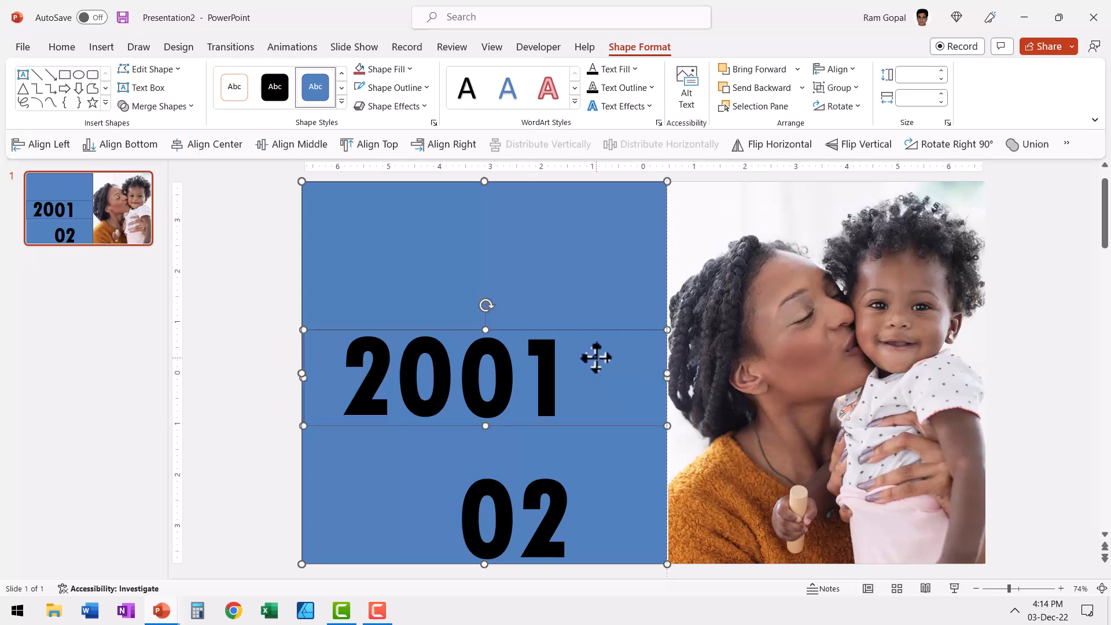
{"action": "mouse_move", "coordinate": [571, 383]}
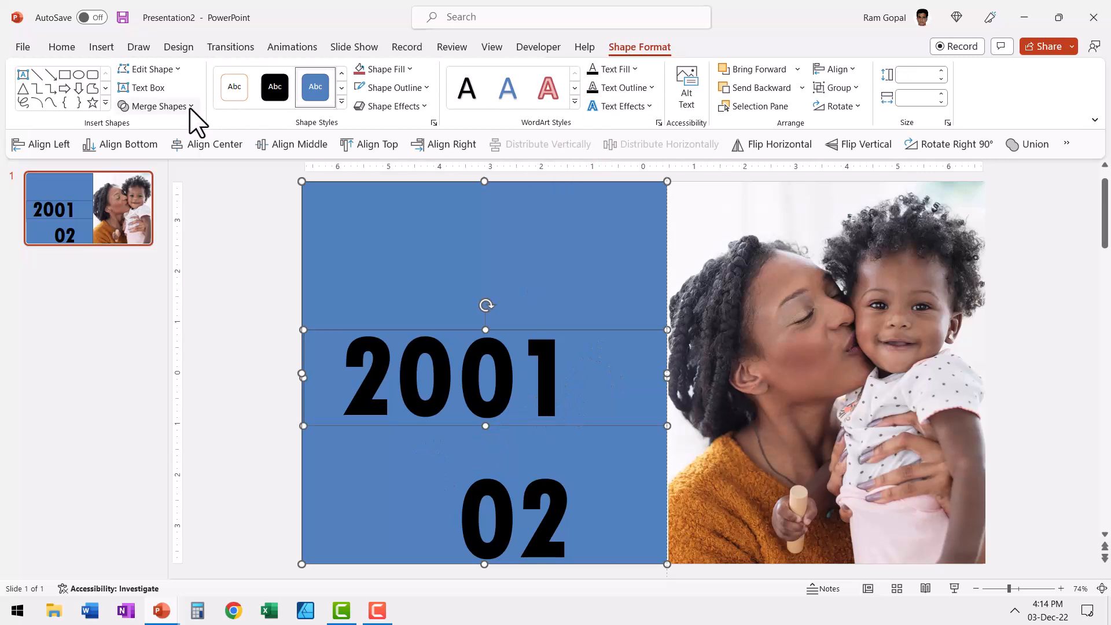
{"action": "left_click", "coordinate": [158, 106]}
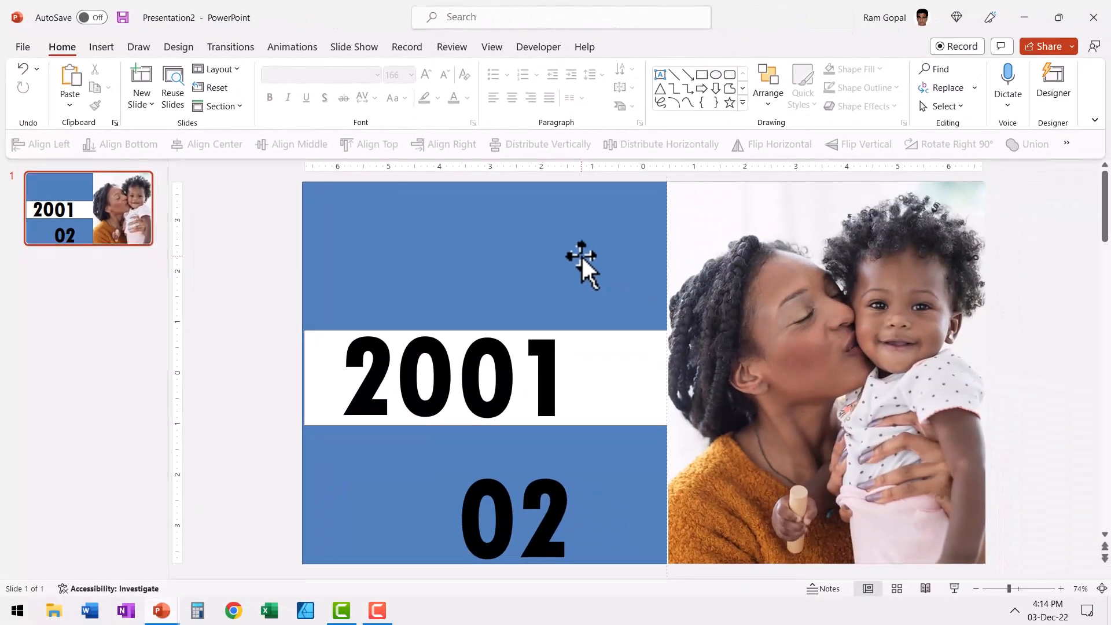
{"action": "left_click", "coordinate": [406, 70]}
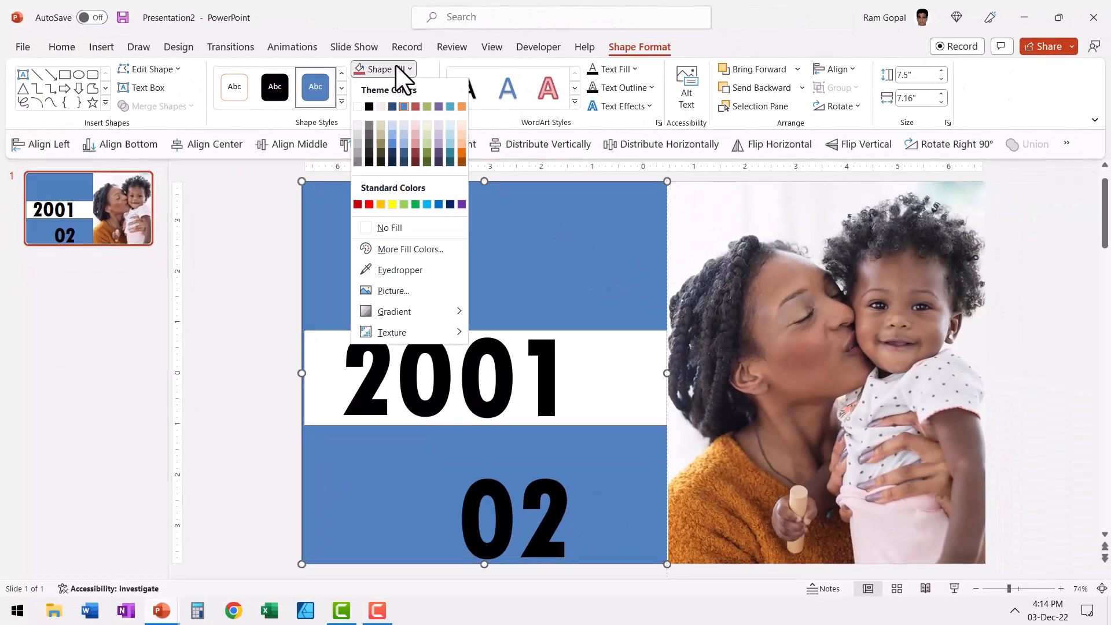
{"action": "left_click", "coordinate": [390, 227]}
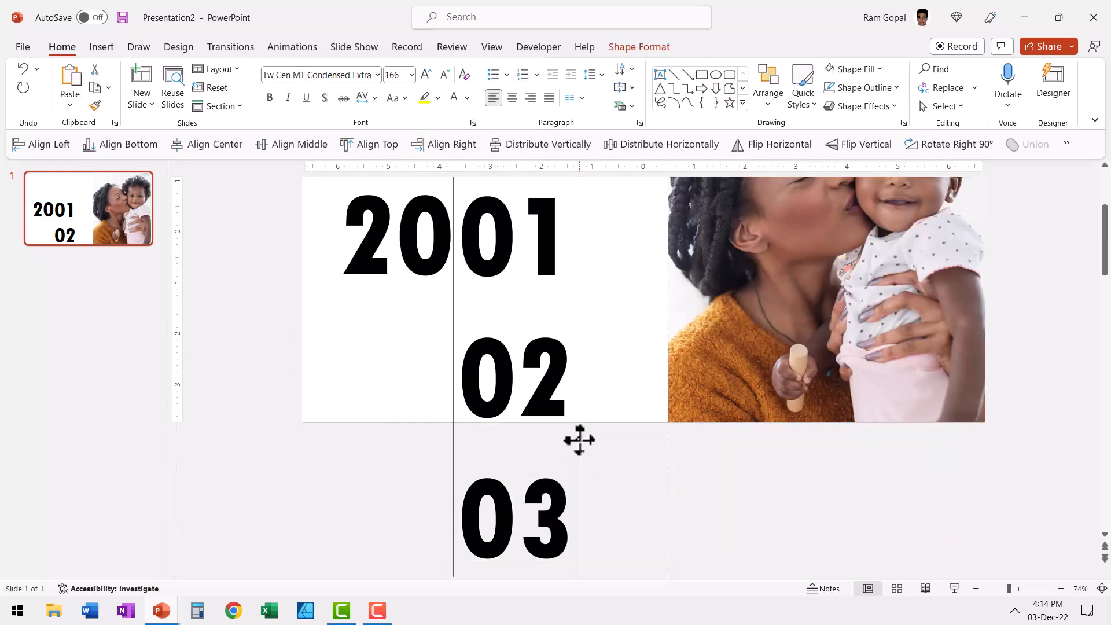
Bring the white frame to front so only 2001 shows through the window.
{"action": "right_click", "coordinate": [578, 439]}
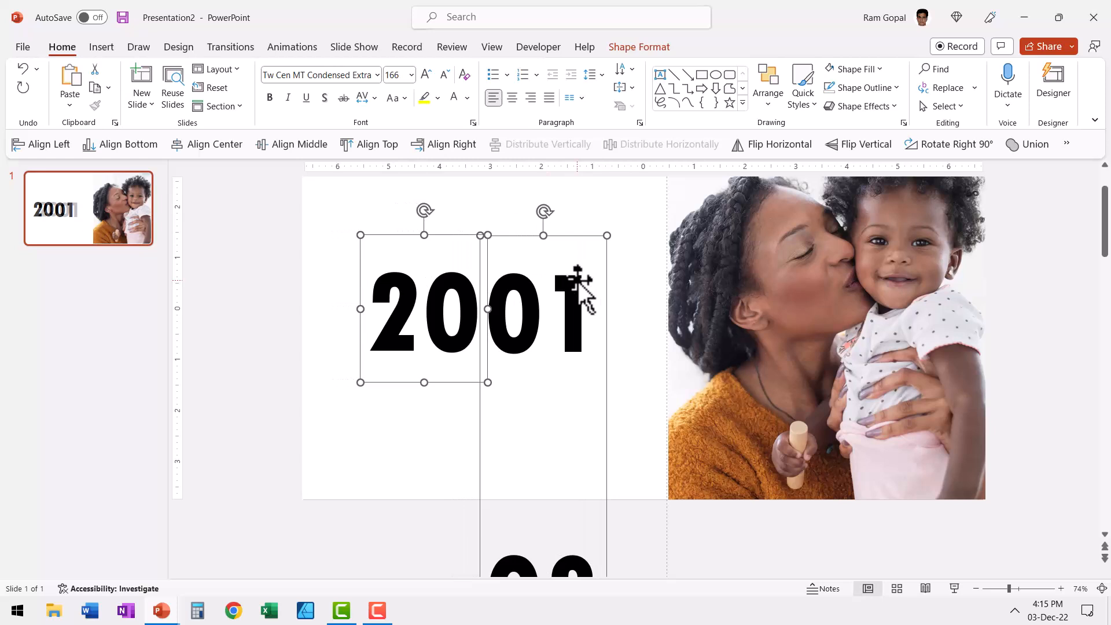
{"action": "mouse_move", "coordinate": [894, 323]}
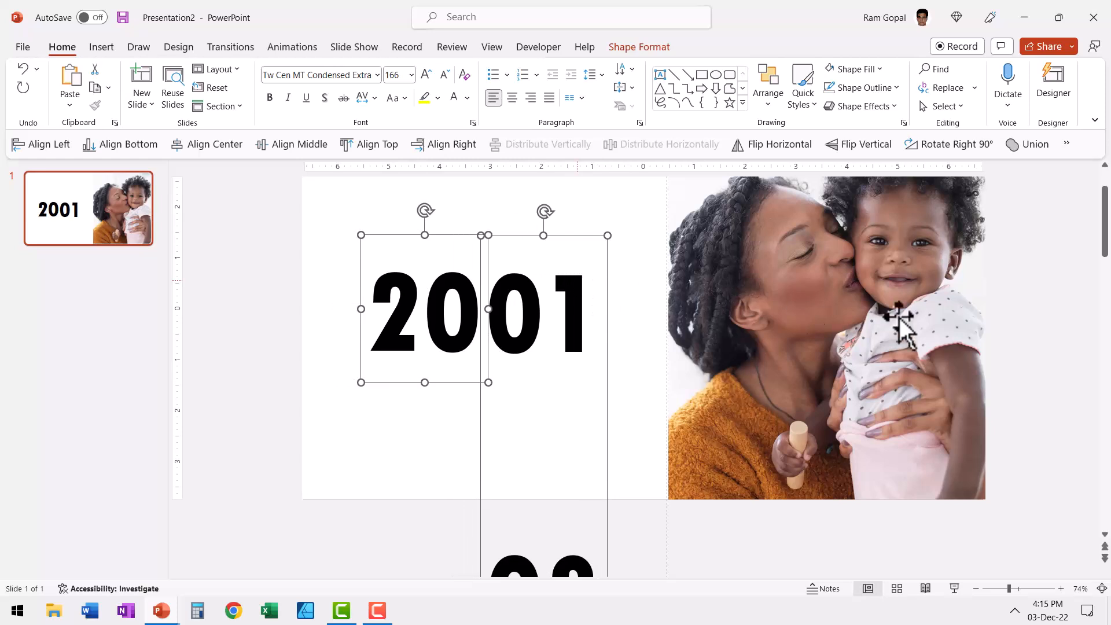
{"action": "right_click", "coordinate": [88, 208]}
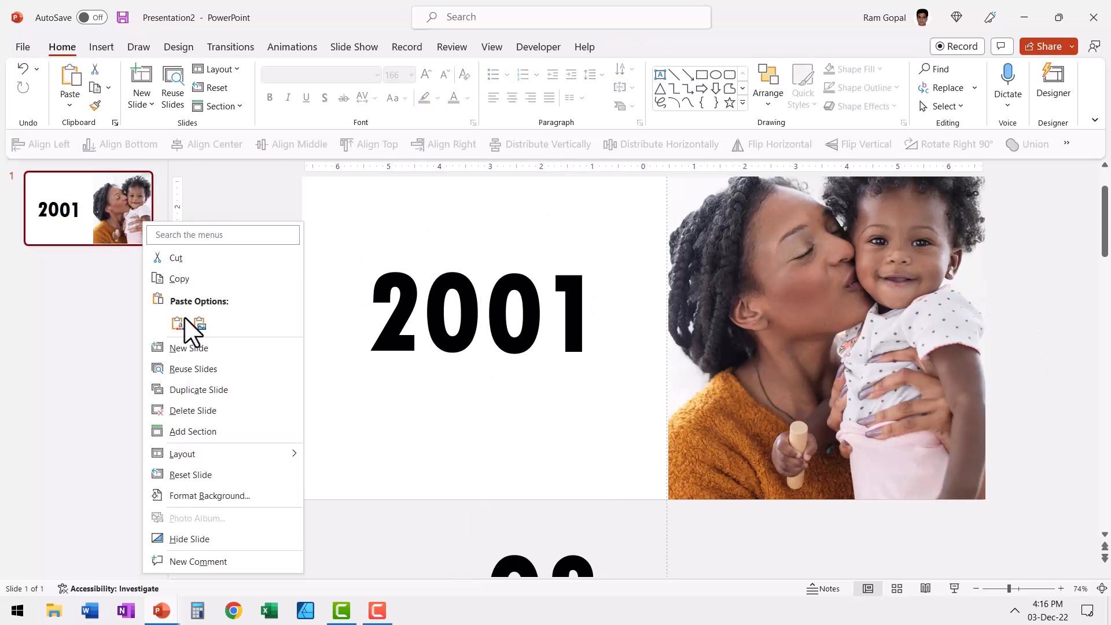
Duplicate slide 1 and shift its digit column up so slide 2 reads 2004.
{"action": "left_click", "coordinate": [178, 324]}
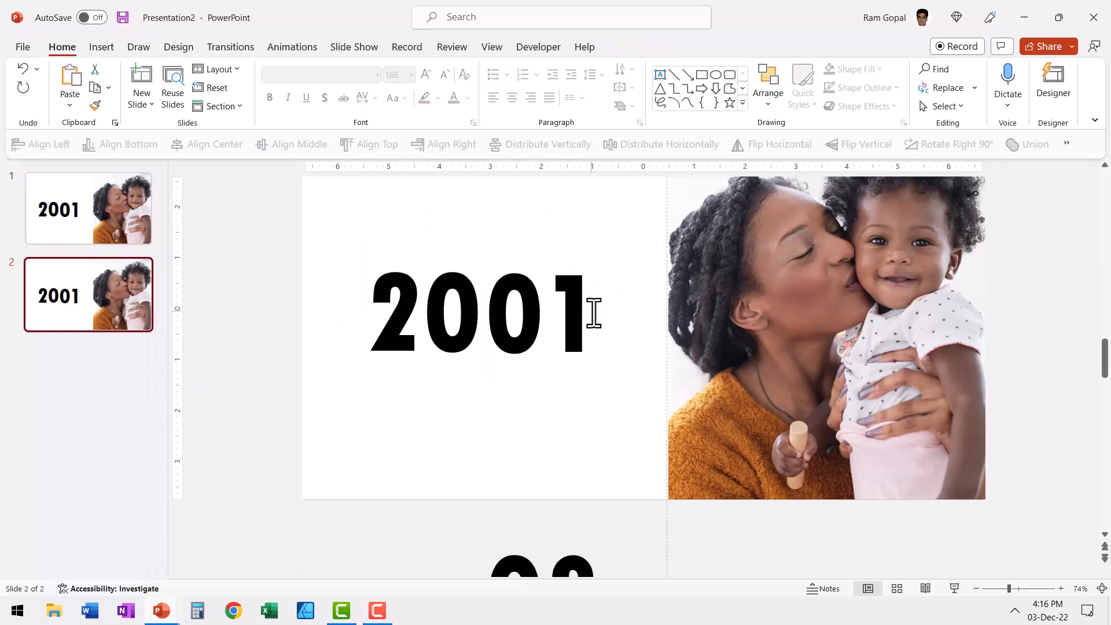
{"action": "left_click", "coordinate": [586, 314]}
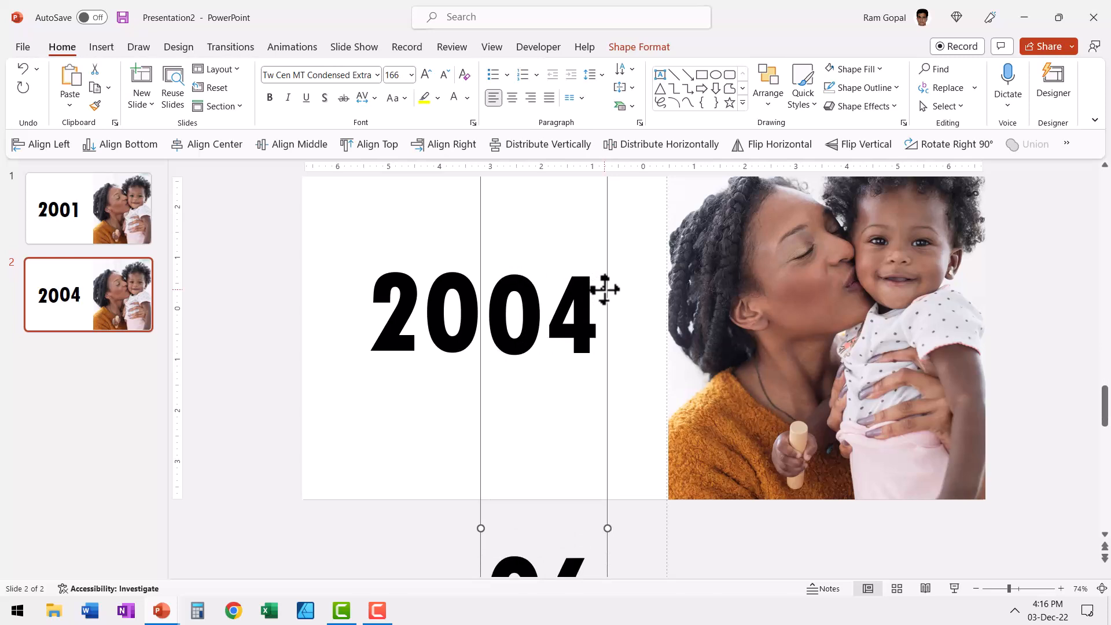
{"action": "mouse_move", "coordinate": [855, 310]}
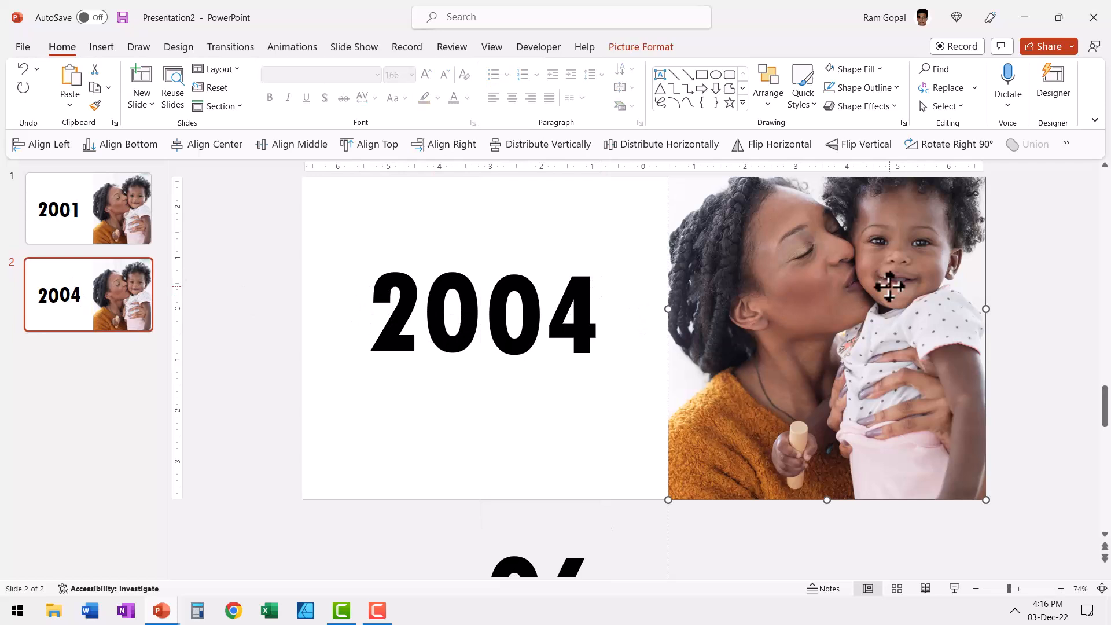
Replace slide 2's photo with a stock 'Black girl' image of a girl in a red cardigan.
{"action": "right_click", "coordinate": [889, 289]}
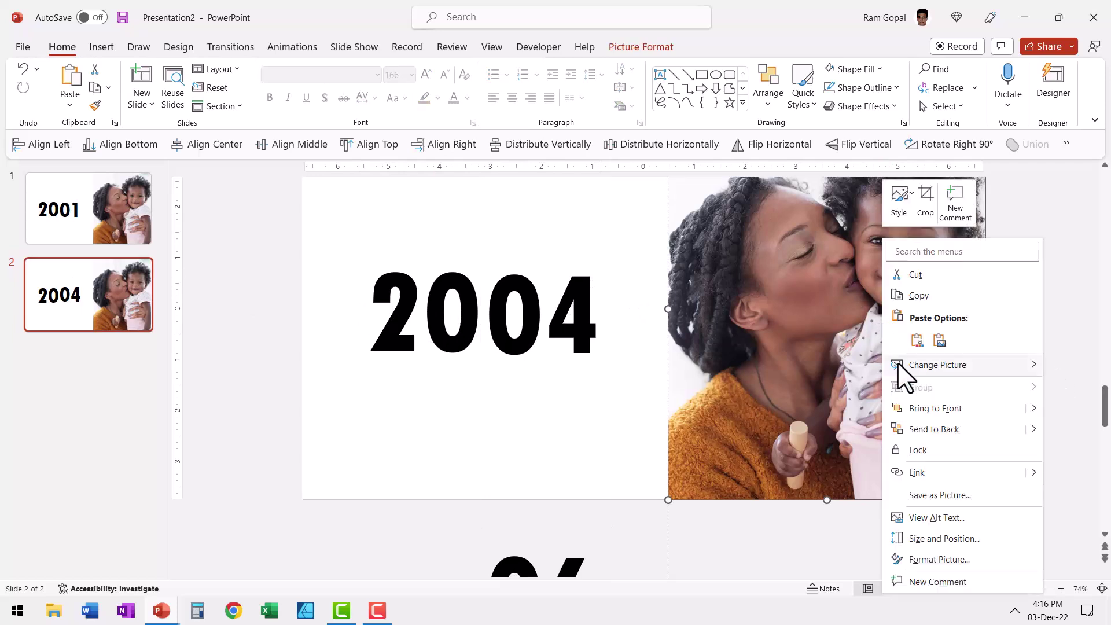
{"action": "left_click", "coordinate": [937, 365]}
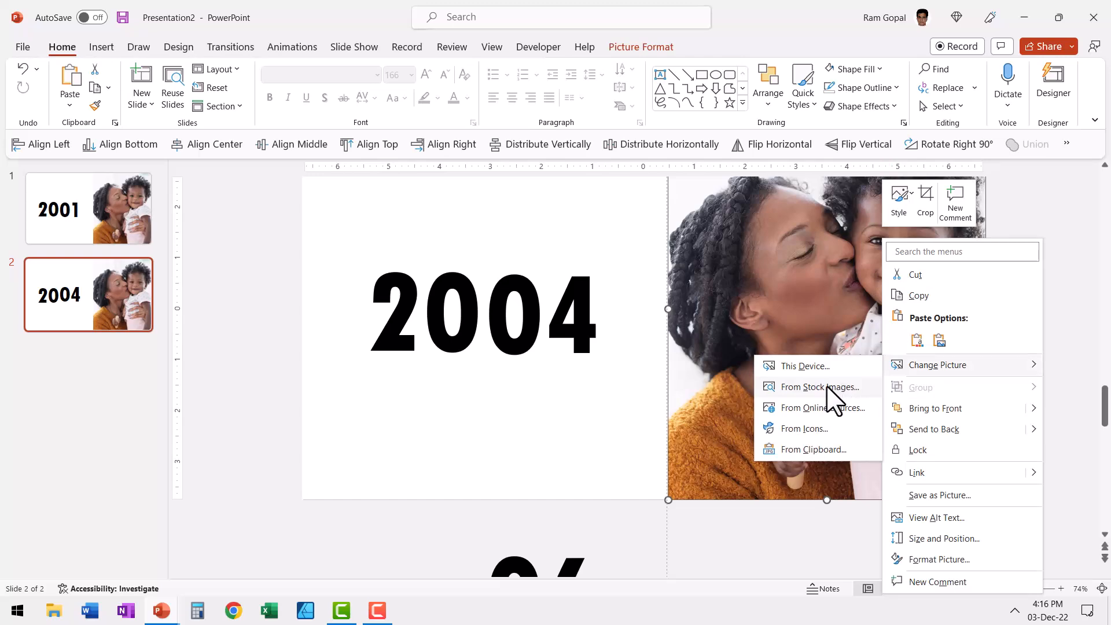
{"action": "left_click", "coordinate": [820, 387]}
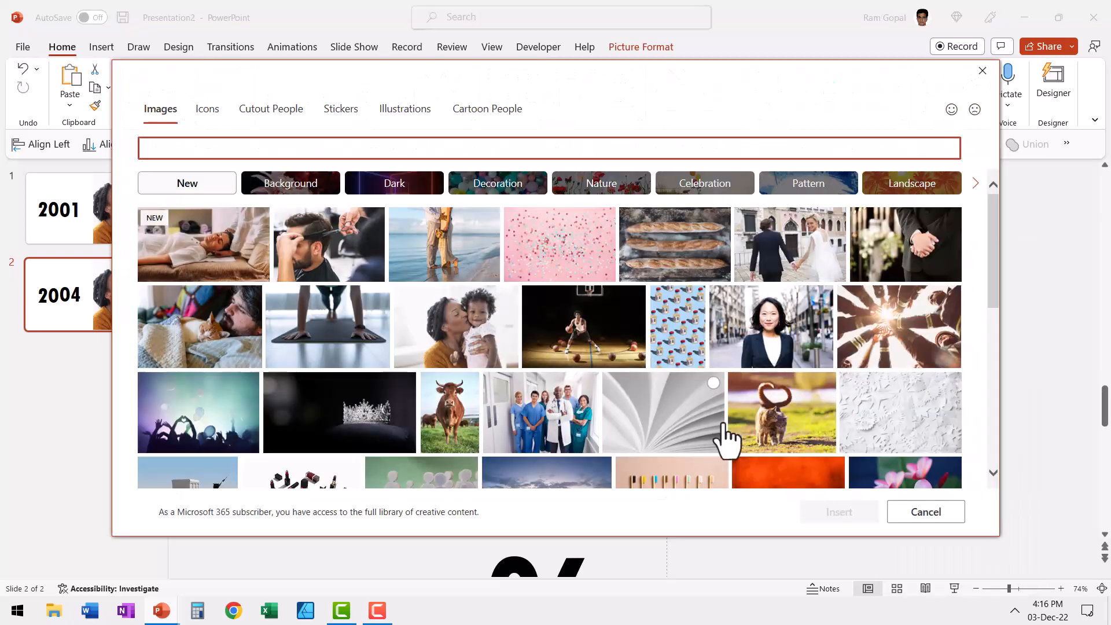
{"action": "type", "text": "Black girl"}
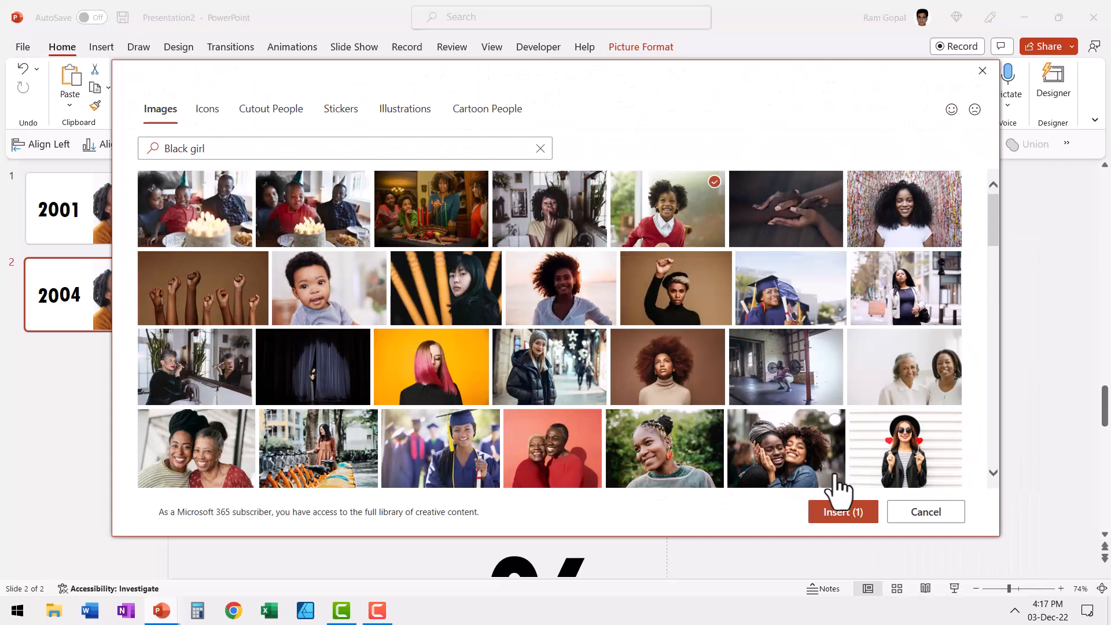
{"action": "left_click", "coordinate": [843, 511]}
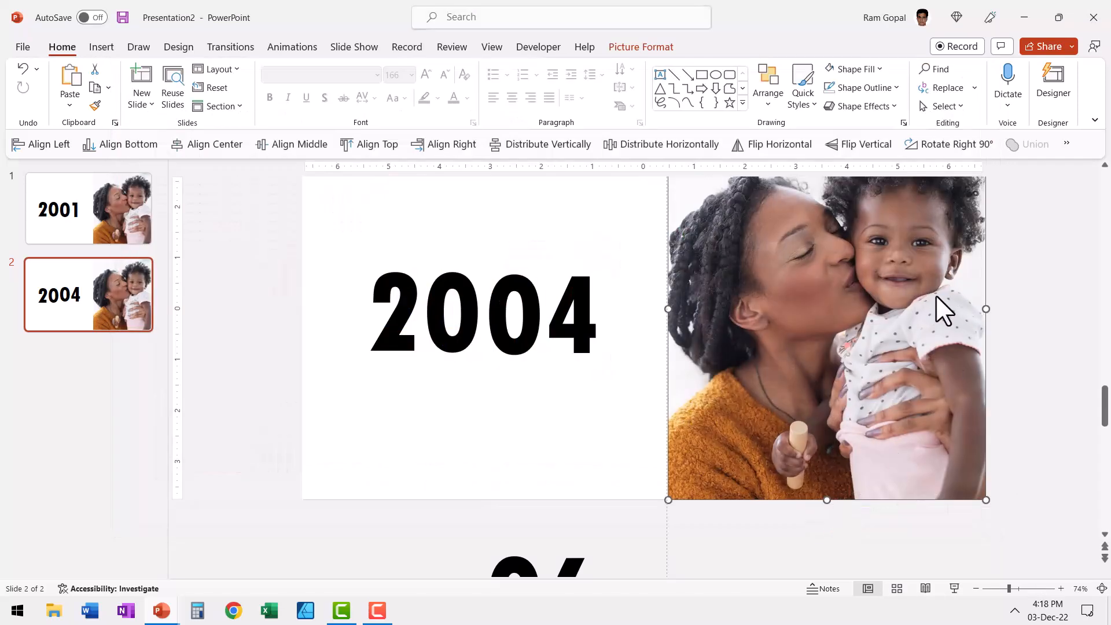
{"action": "mouse_move", "coordinate": [895, 354]}
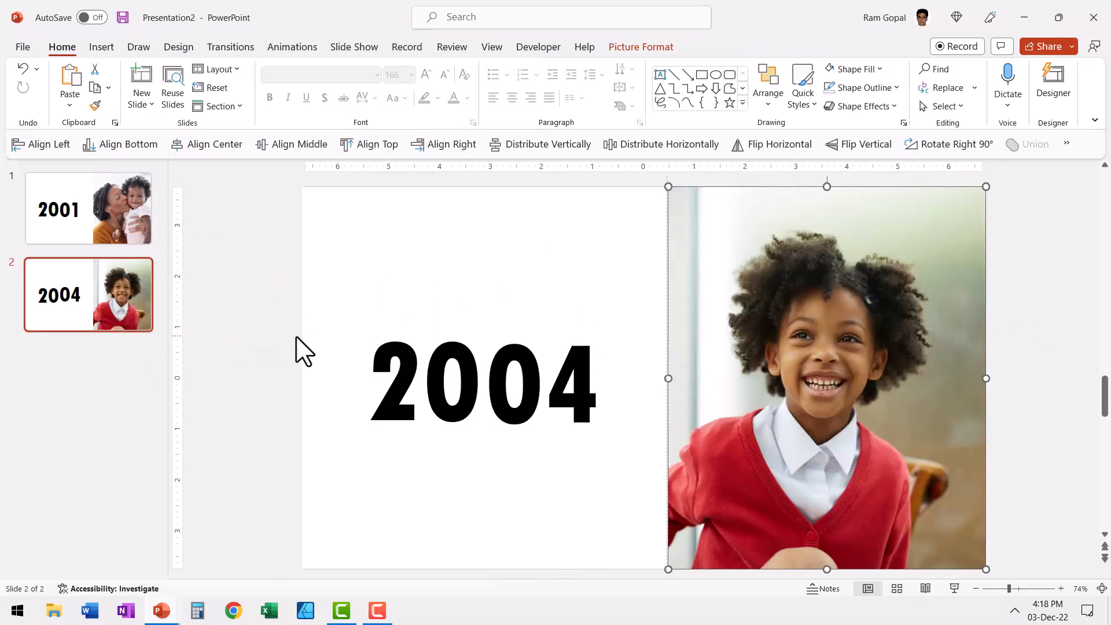
Apply a Morph transition to slide 2.
{"action": "left_click", "coordinate": [230, 47]}
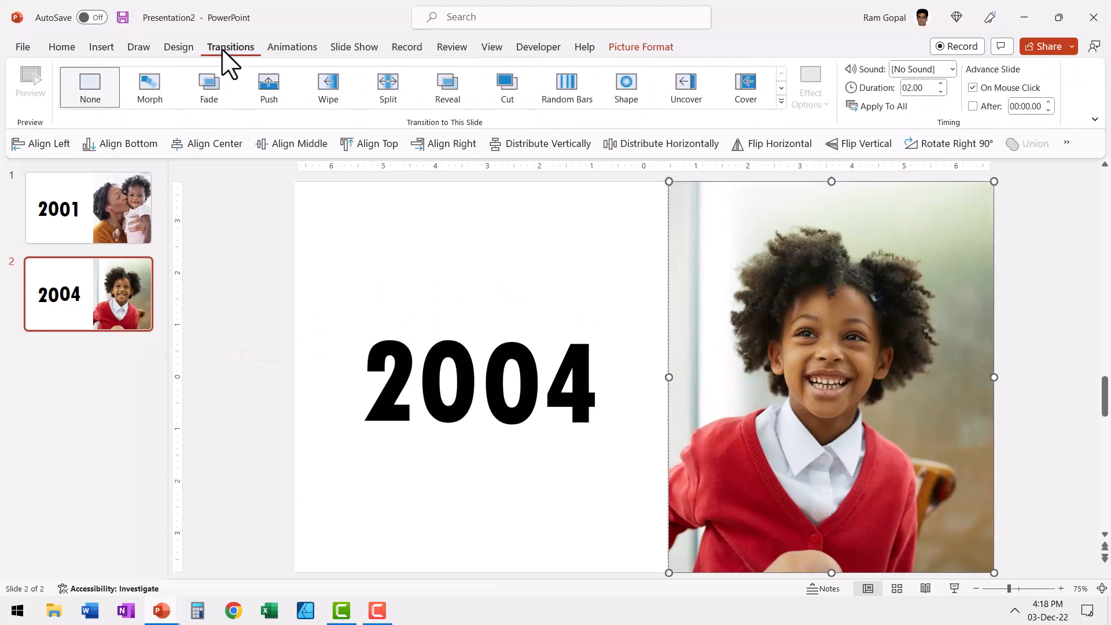
{"action": "left_click", "coordinate": [149, 87]}
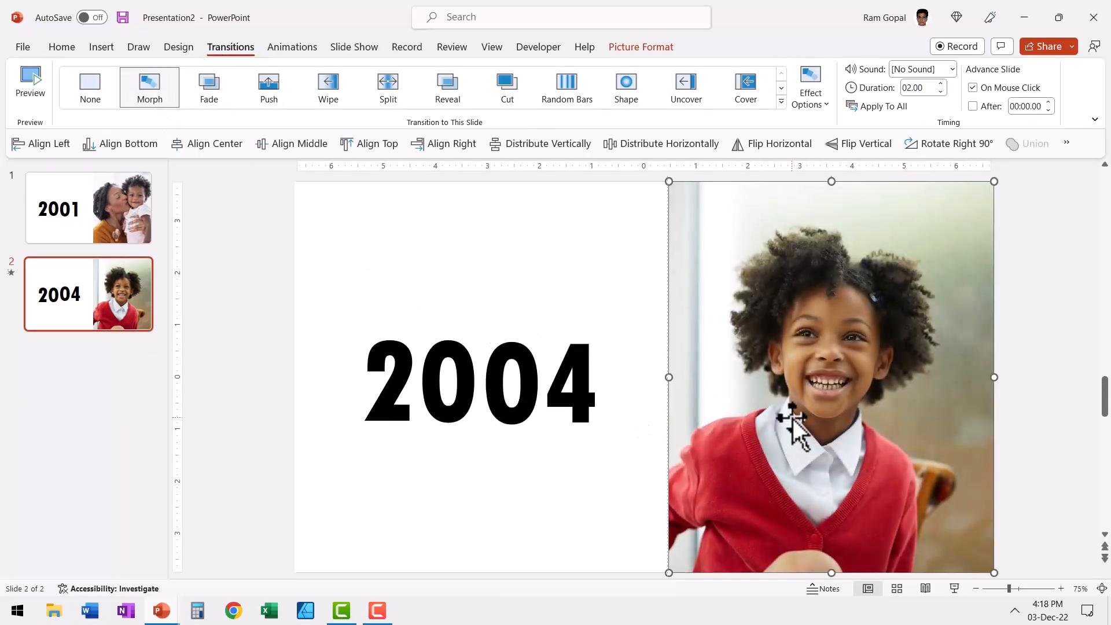
{"action": "right_click", "coordinate": [88, 293]}
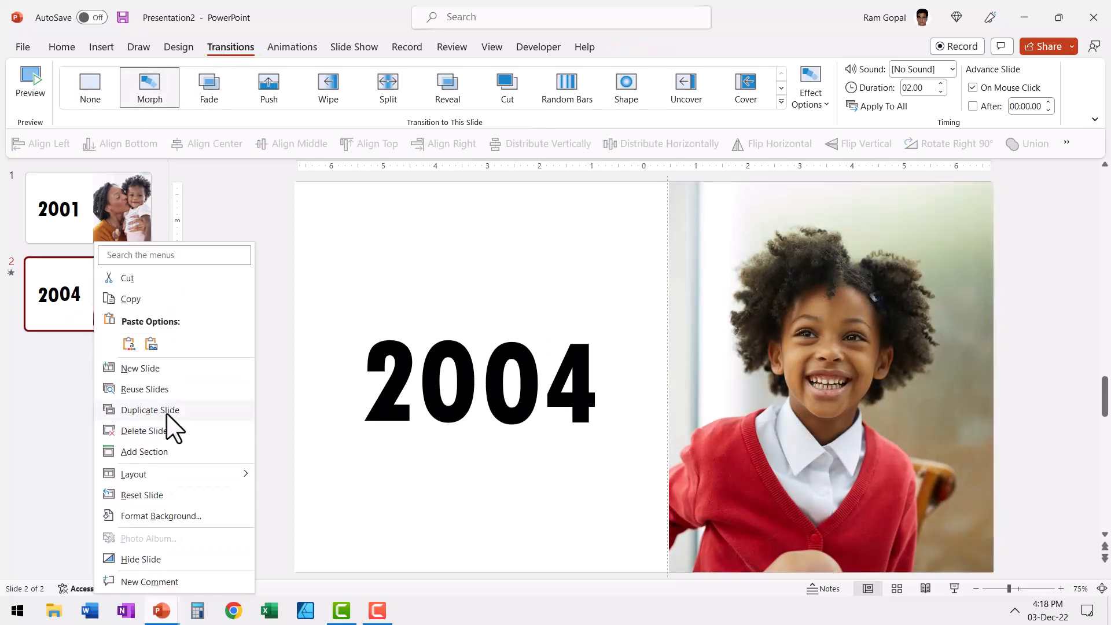
Duplicate slide 2 as slide 3 reading 2010 and change its photo to a curly-haired young woman.
{"action": "left_click", "coordinate": [150, 410]}
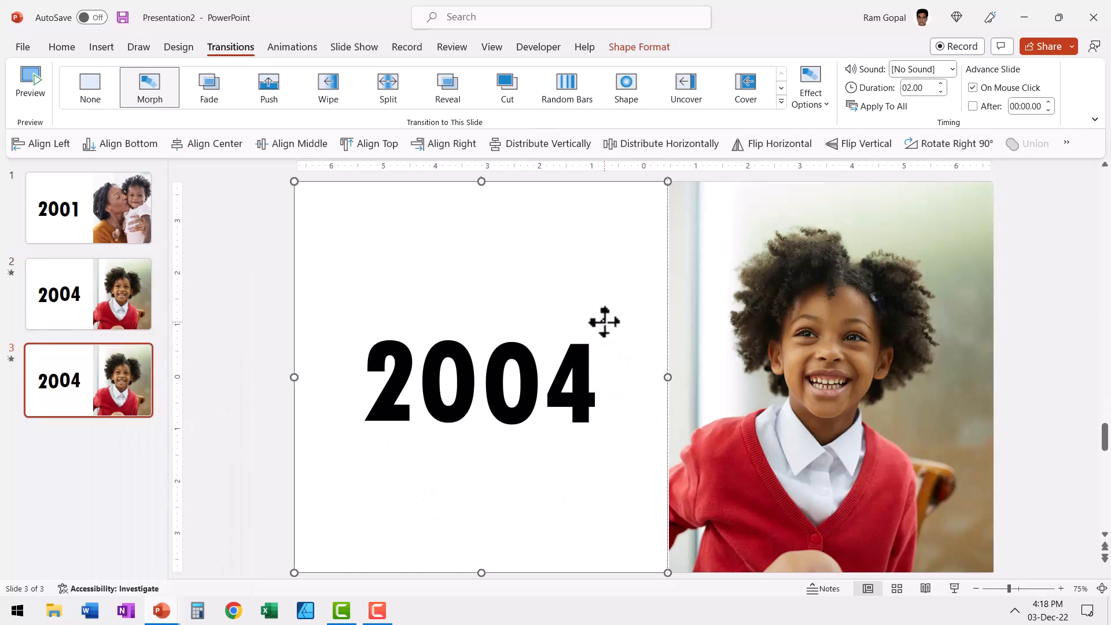
{"action": "mouse_move", "coordinate": [605, 304]}
{"action": "type", "text": "2010"}
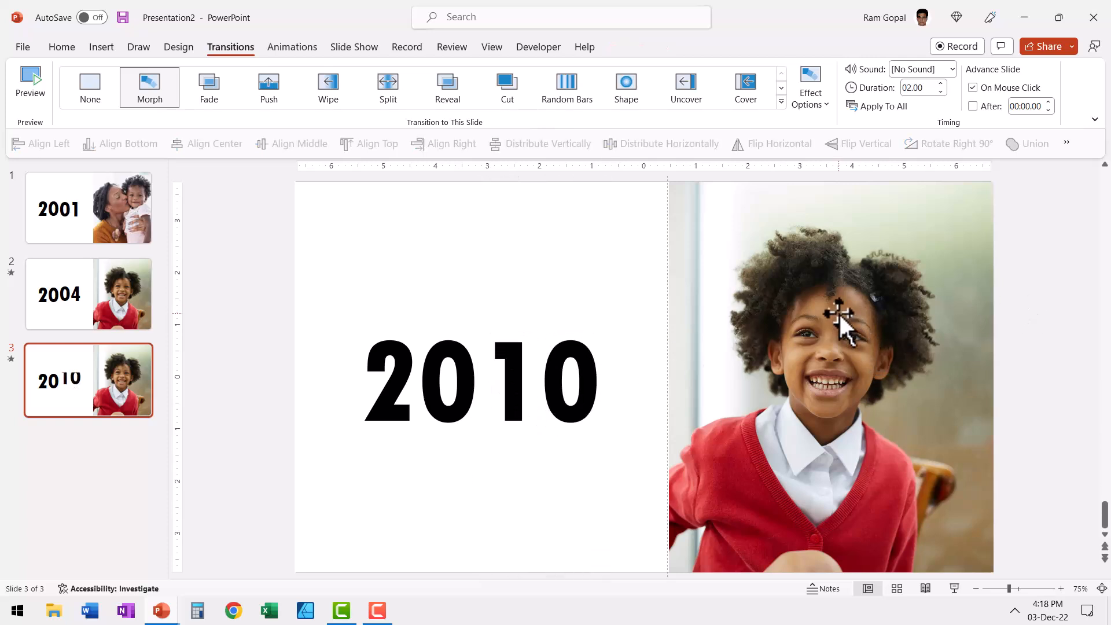
{"action": "right_click", "coordinate": [837, 316]}
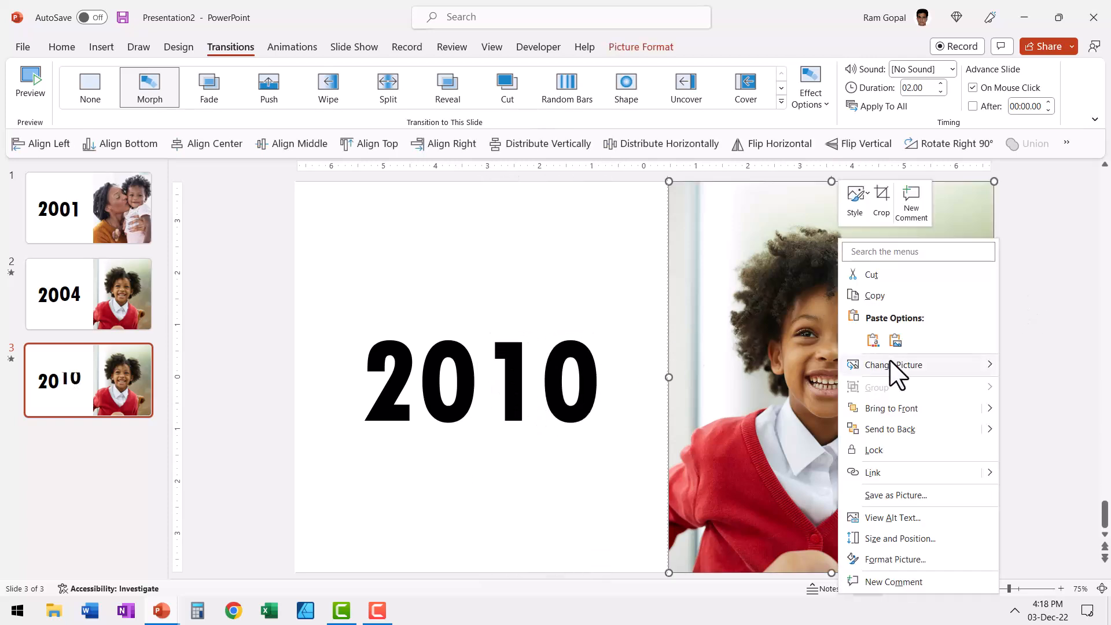
{"action": "left_click", "coordinate": [892, 365]}
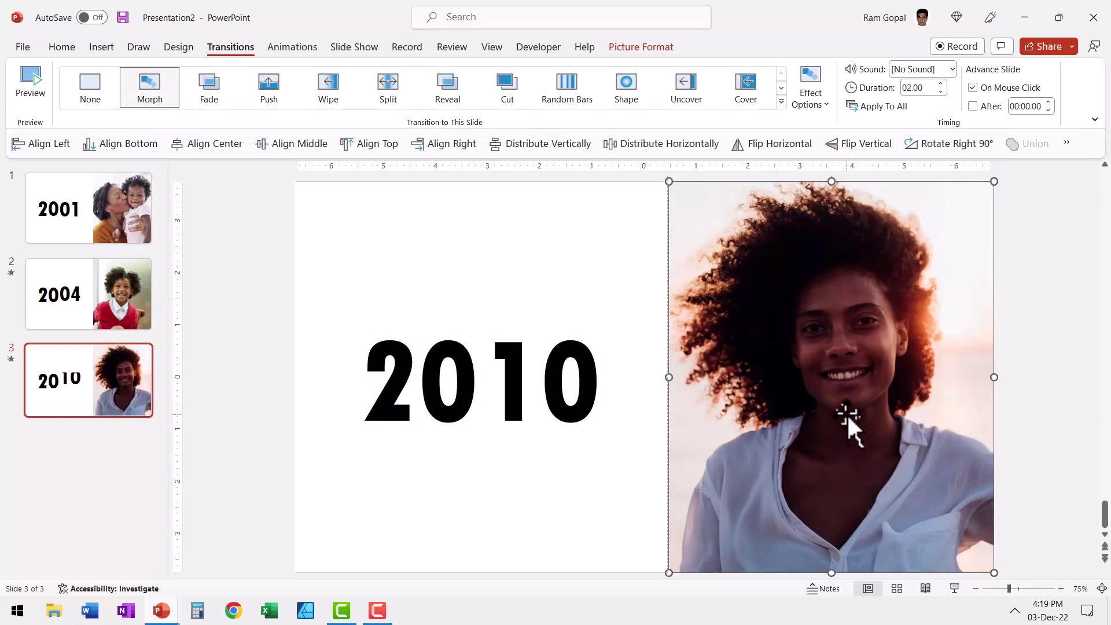
{"action": "mouse_move", "coordinate": [822, 363]}
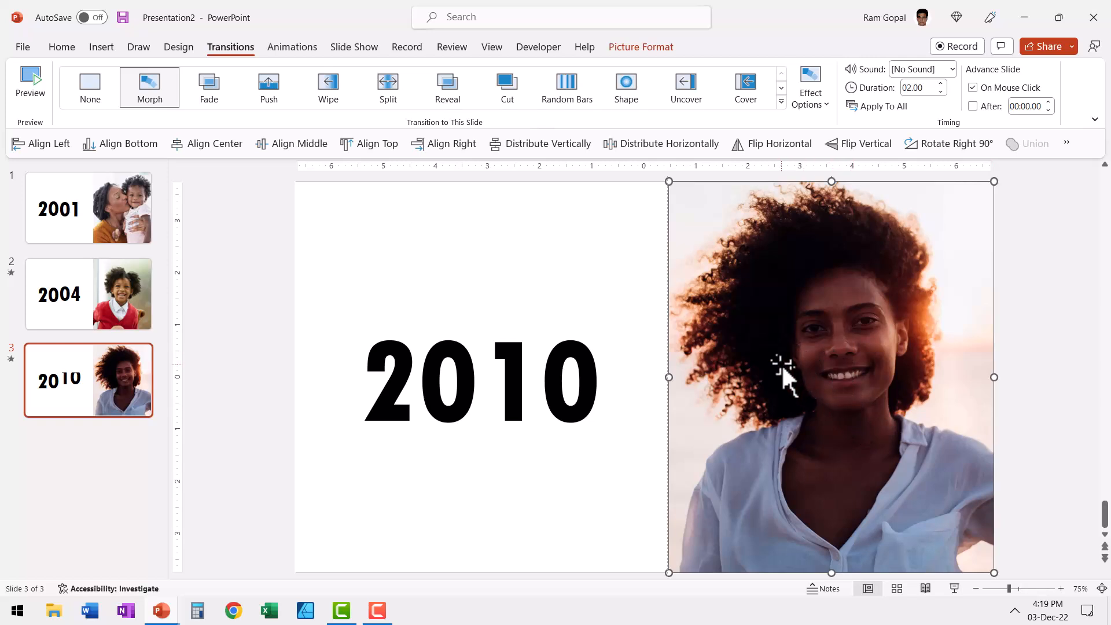
Crop and reposition the young woman's photo to fill the slide's right half.
{"action": "left_click", "coordinate": [641, 46]}
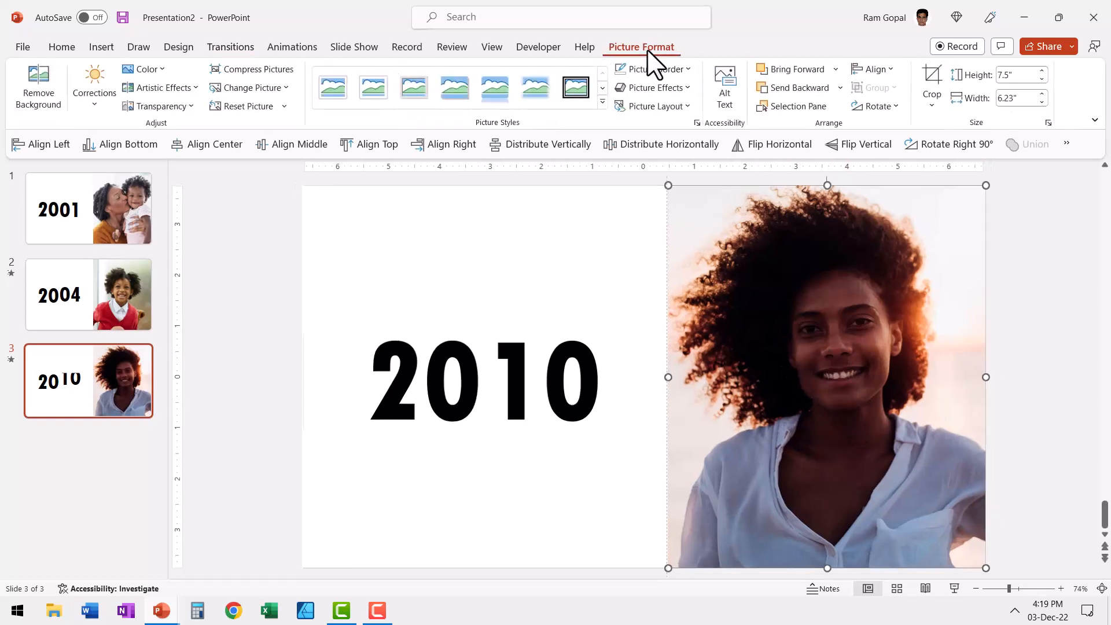
{"action": "left_click", "coordinate": [932, 76]}
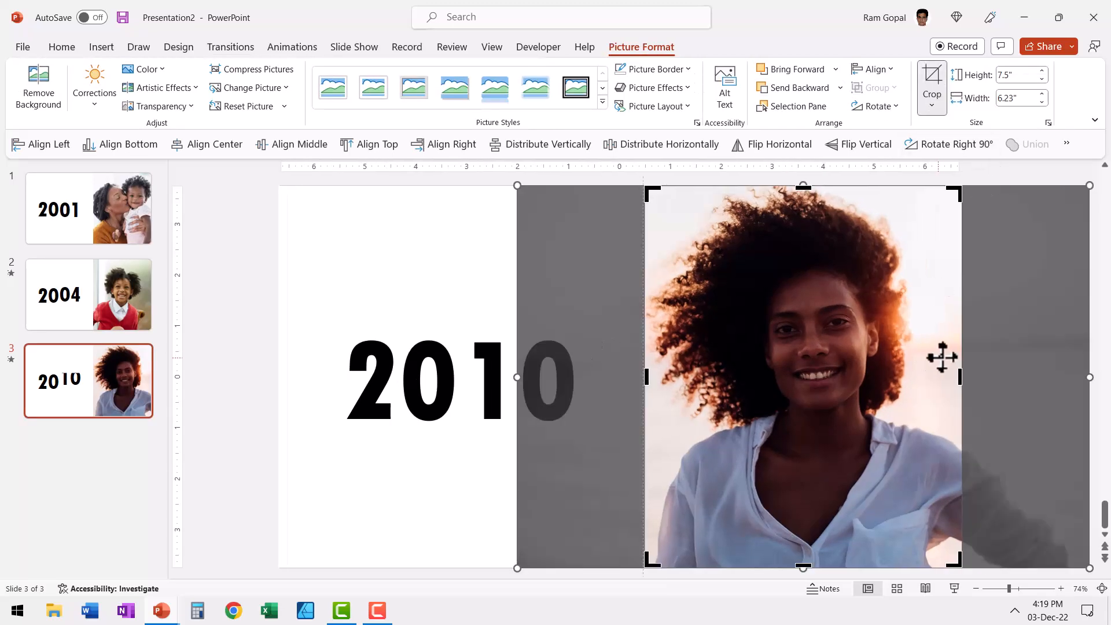
{"action": "mouse_move", "coordinate": [991, 368]}
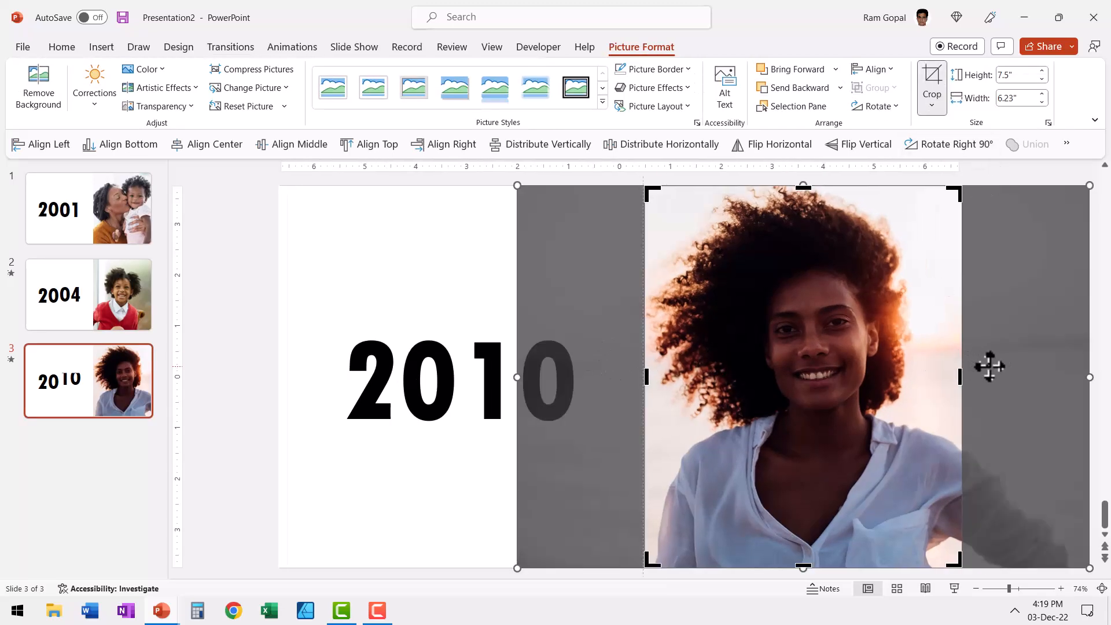
{"action": "left_click_drag", "start_coordinate": [989, 365], "coordinate": [836, 365]}
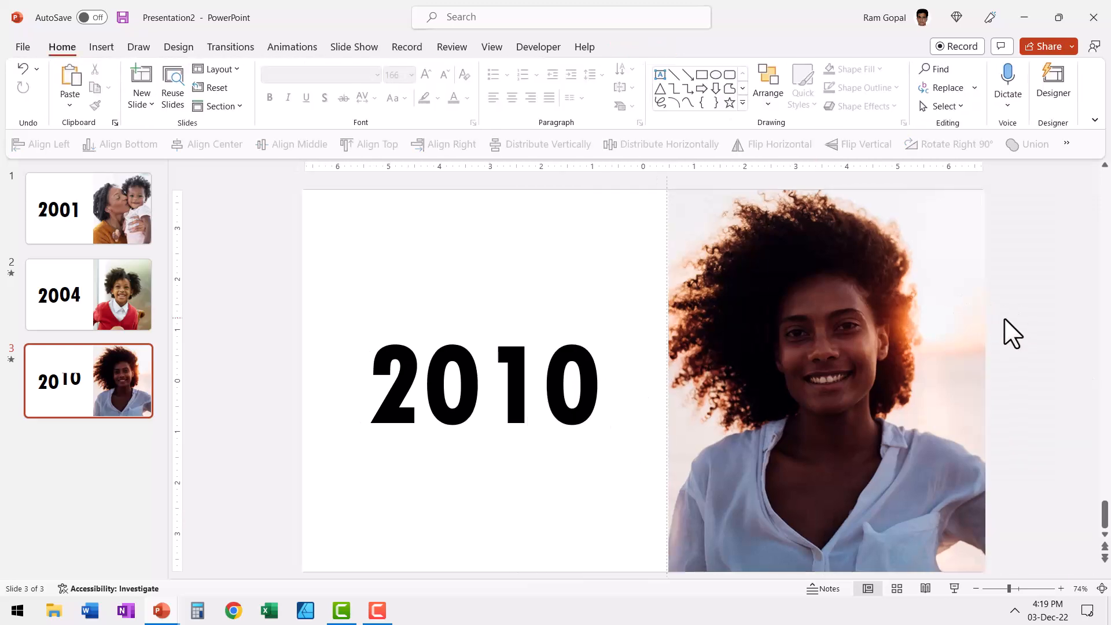
{"action": "left_click", "coordinate": [90, 208]}
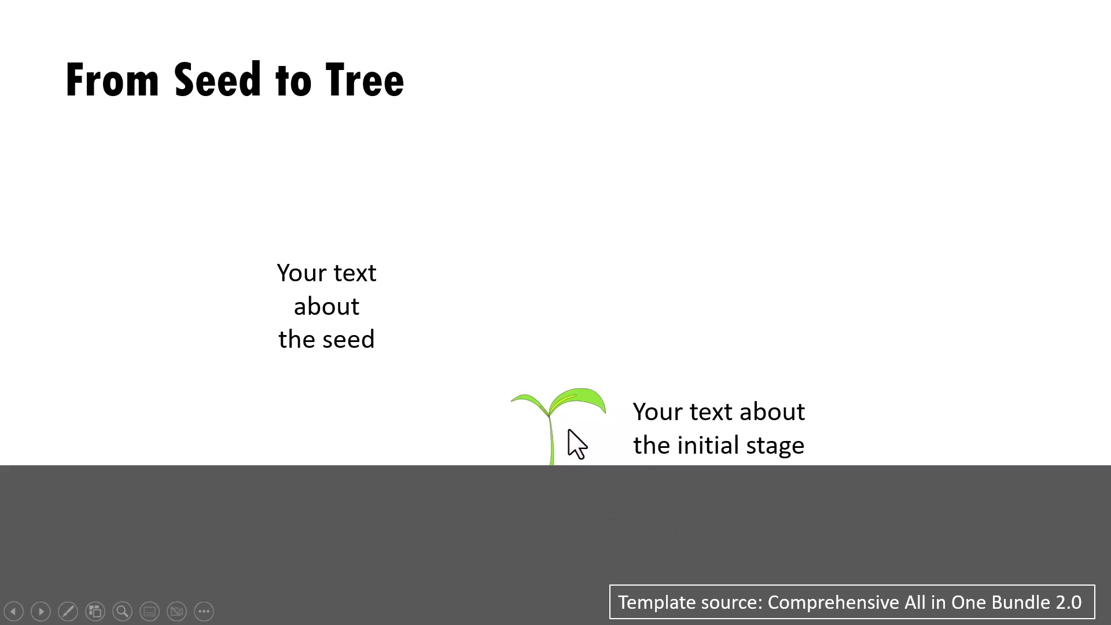
{"action": "mouse_move", "coordinate": [748, 541]}
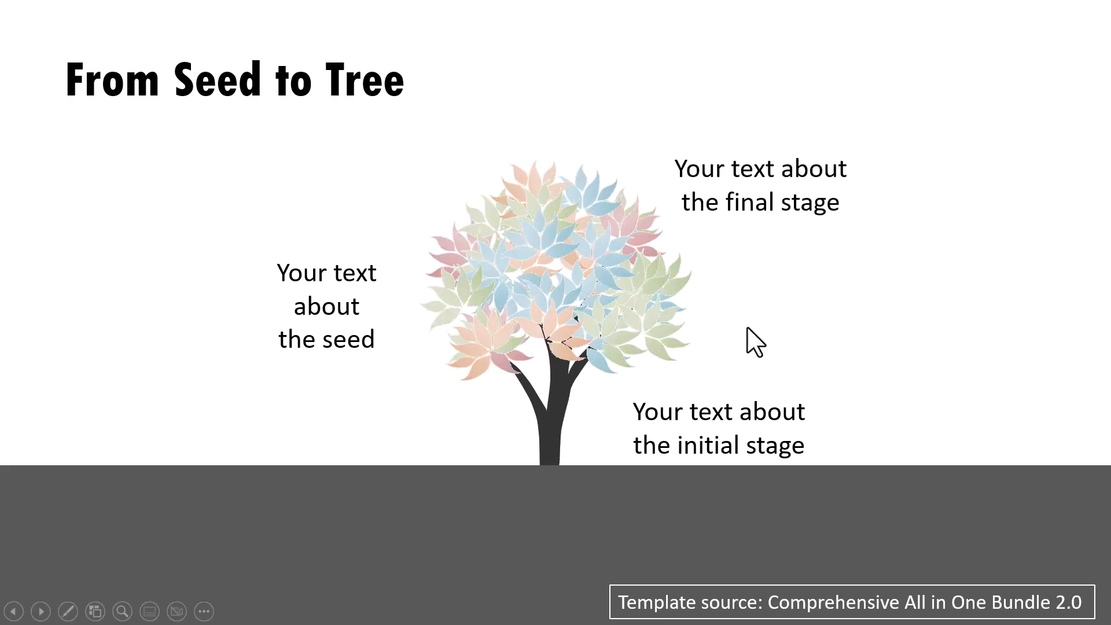
{"action": "mouse_move", "coordinate": [771, 250]}
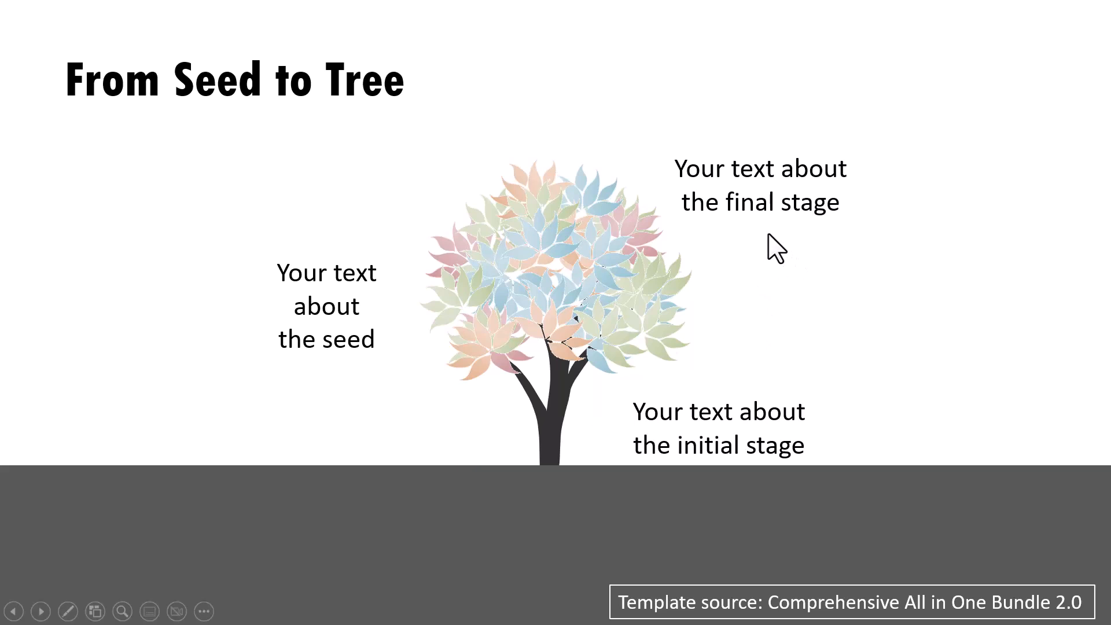
{"action": "mouse_move", "coordinate": [829, 520]}
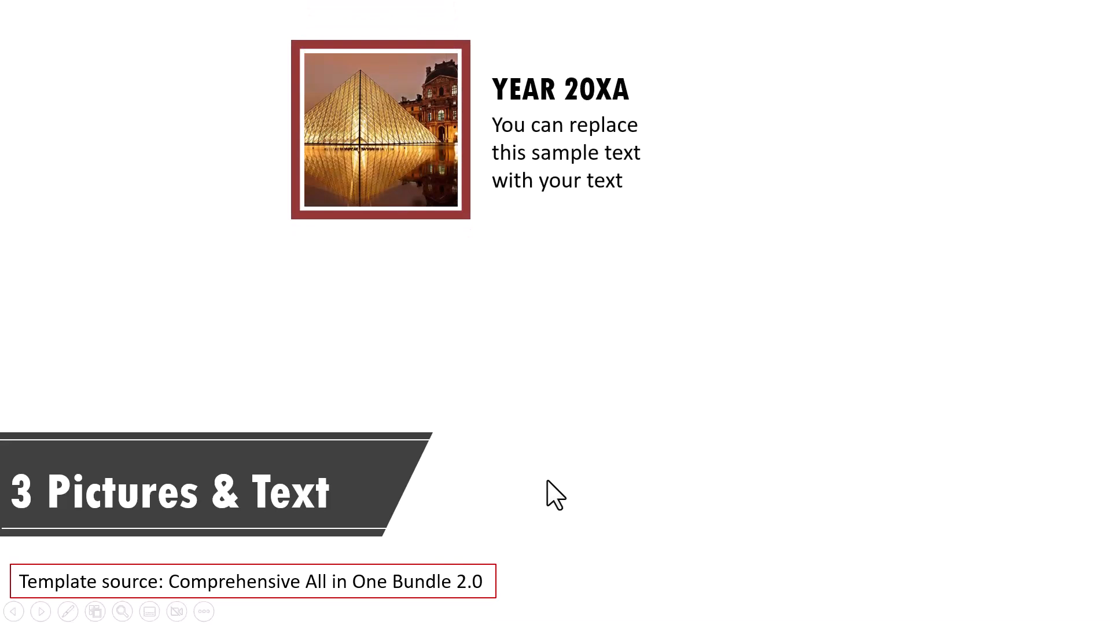
{"action": "mouse_move", "coordinate": [636, 504]}
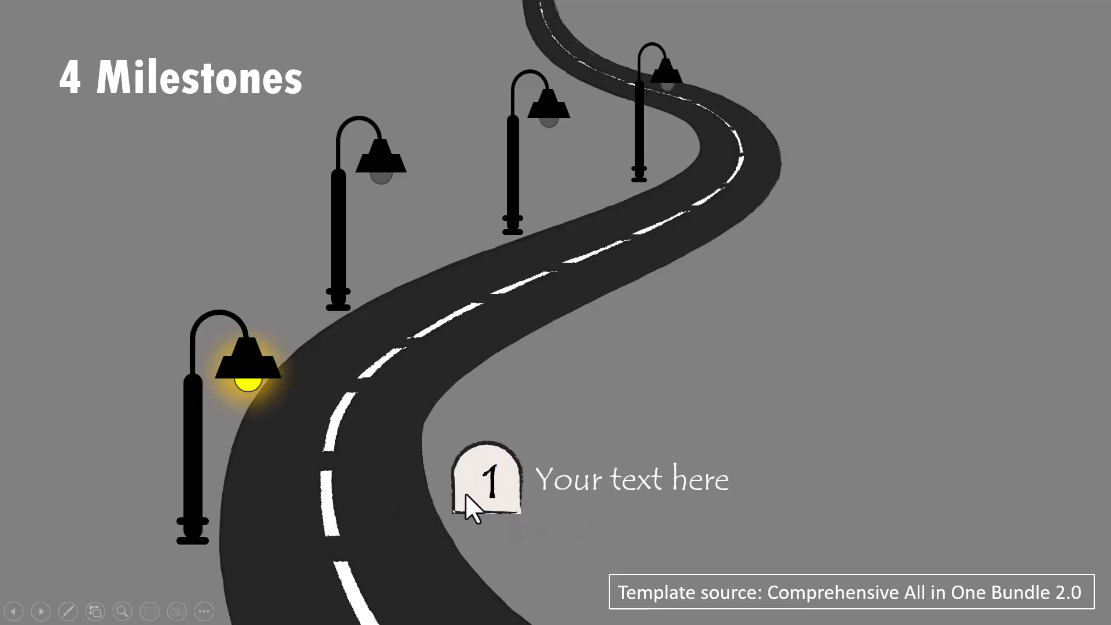
{"action": "mouse_move", "coordinate": [764, 525]}
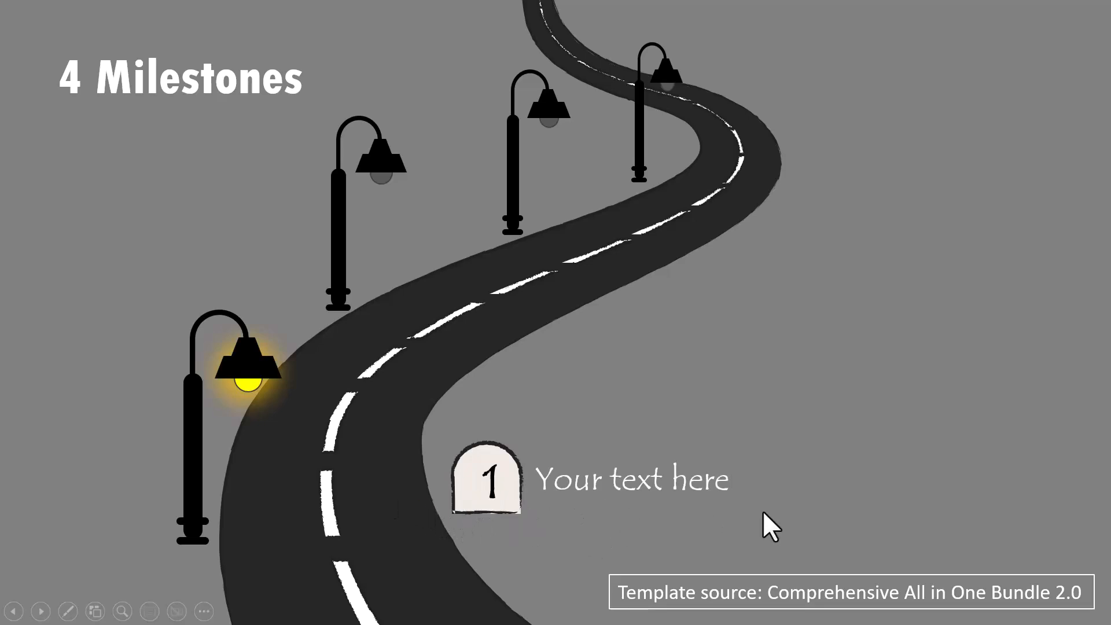
{"action": "mouse_move", "coordinate": [609, 536]}
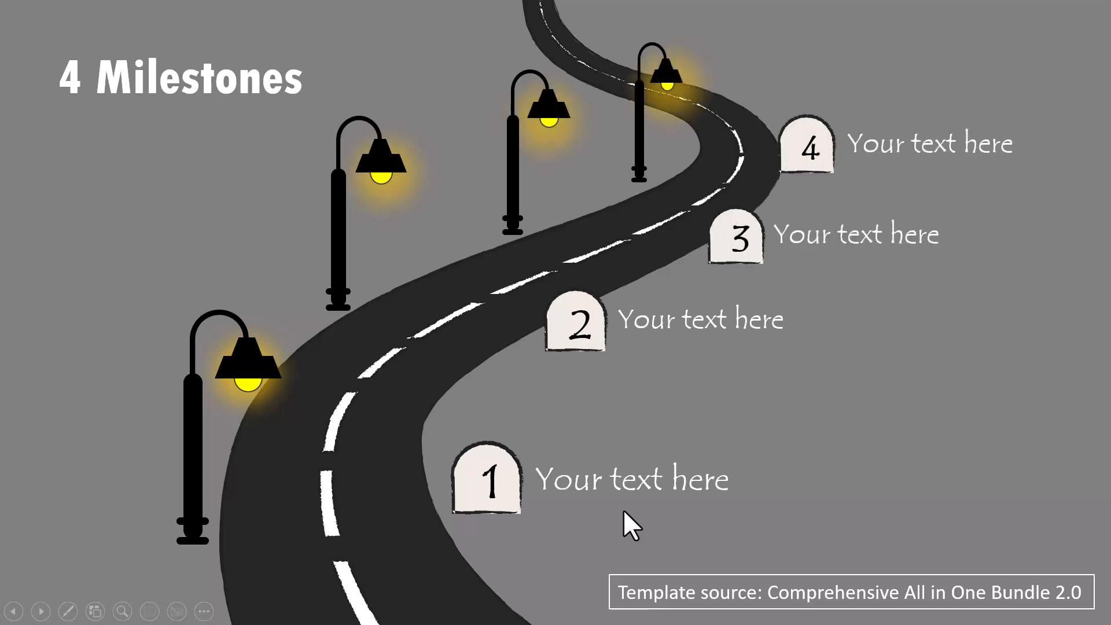
{"action": "mouse_move", "coordinate": [776, 556]}
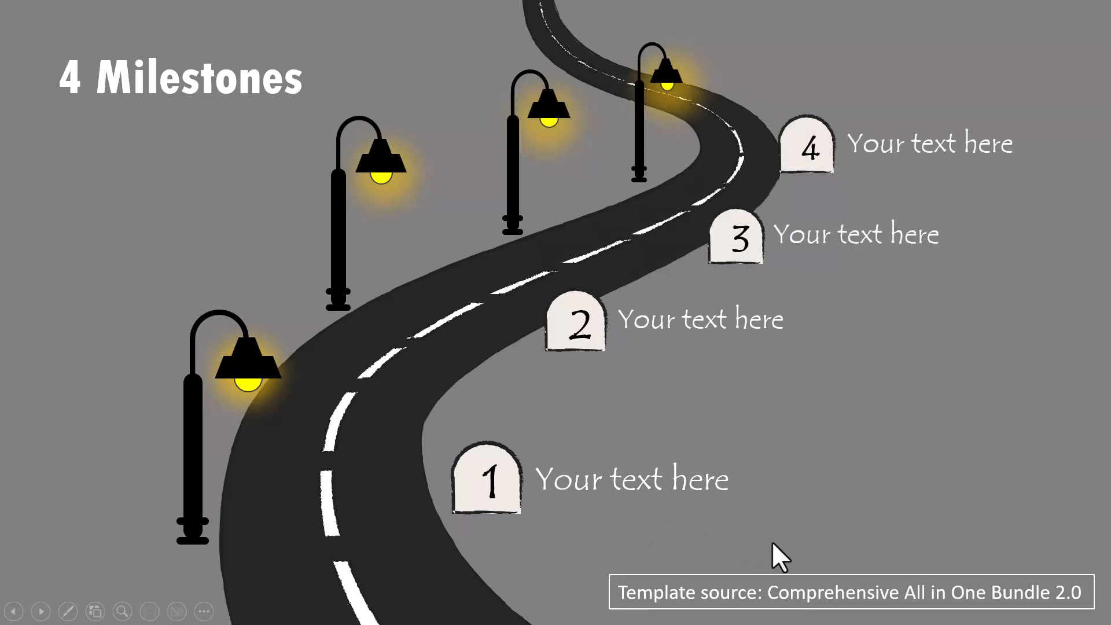